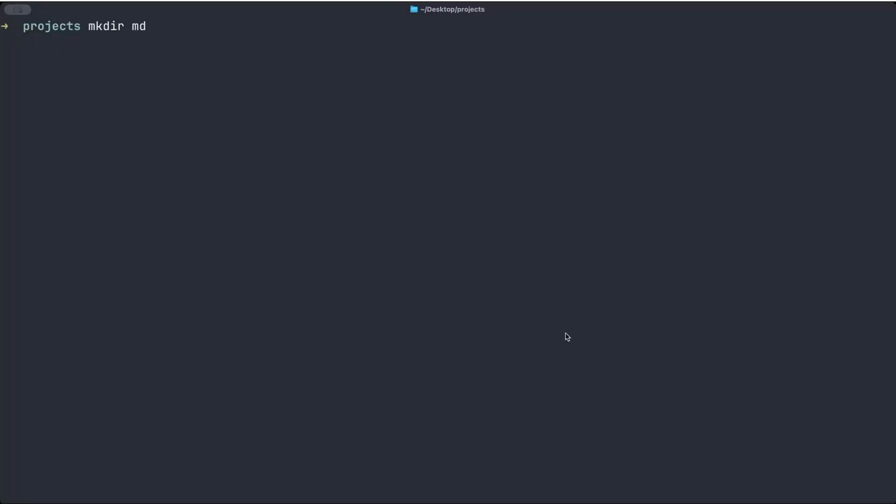
Make the md_viewer directory, move into it and launch the gemini command
type("_videwer")
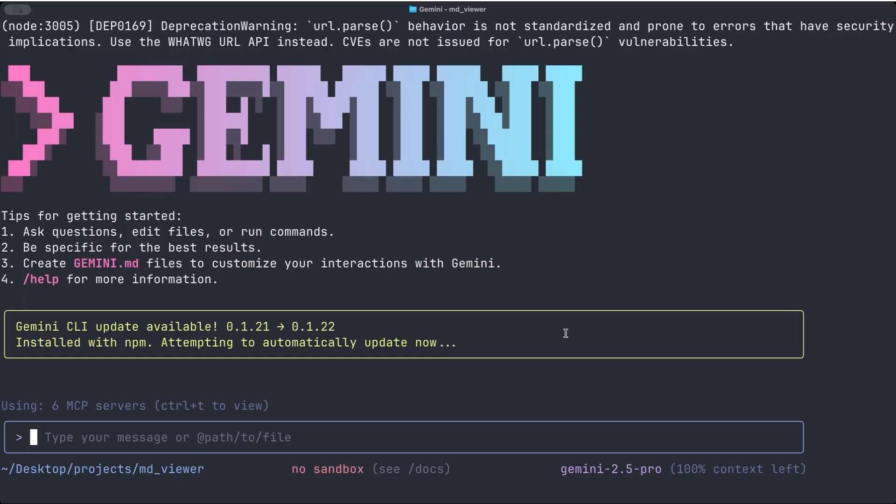
mouse_move(338, 397)
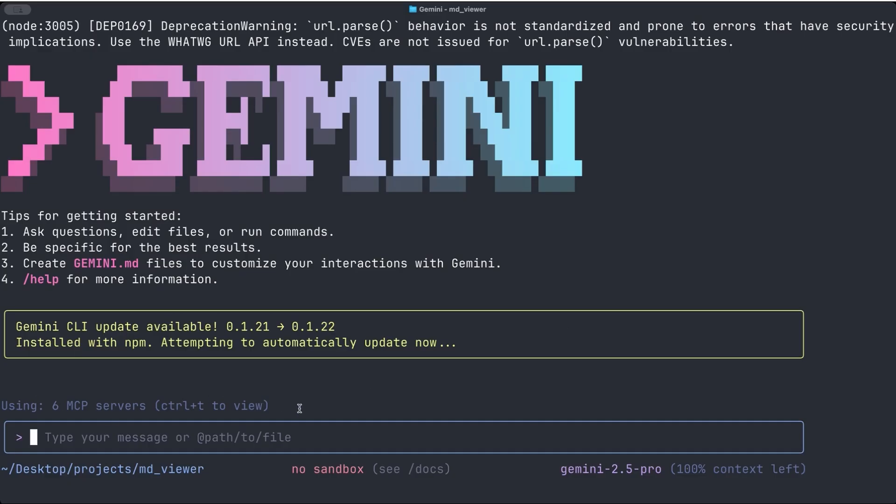
mouse_move(566, 333)
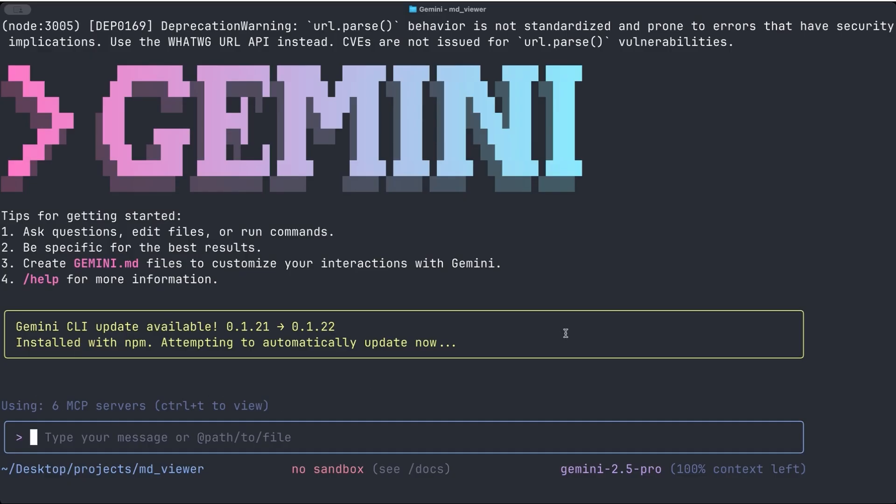
mouse_move(173, 406)
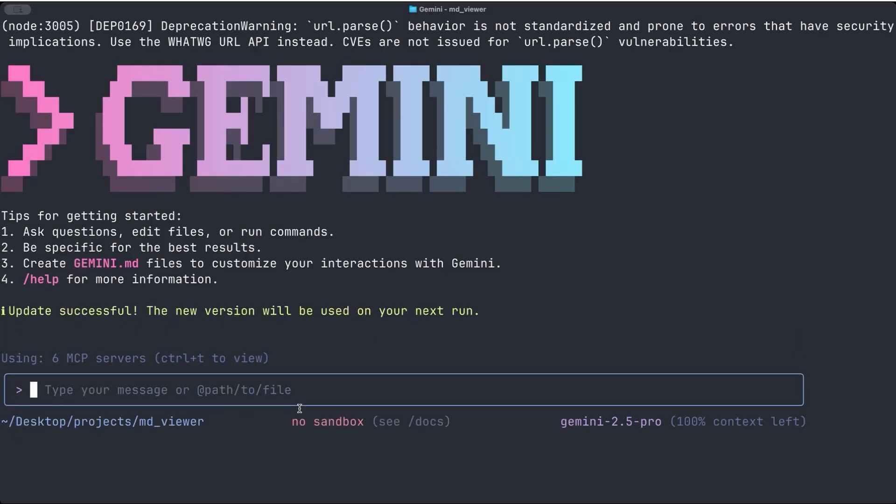
Describe a command-line markdown viewer that paginates long files, highlights syntax and has no editing features
type("I")
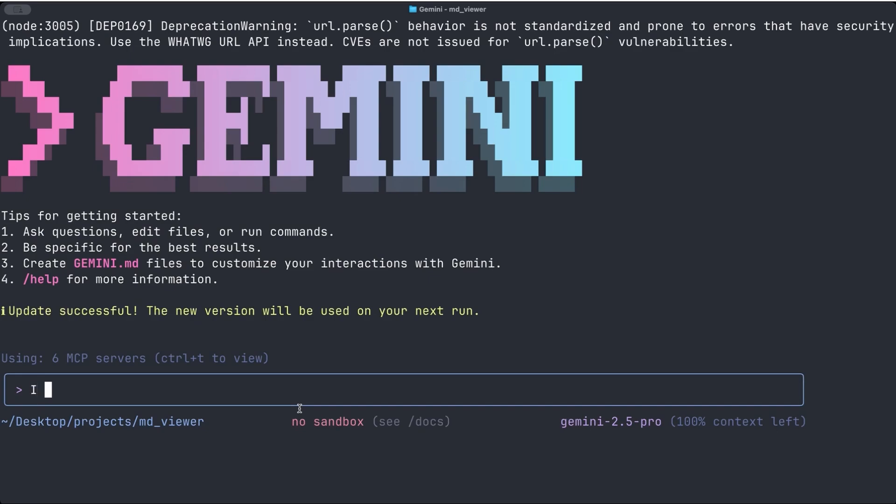
type("want to build a")
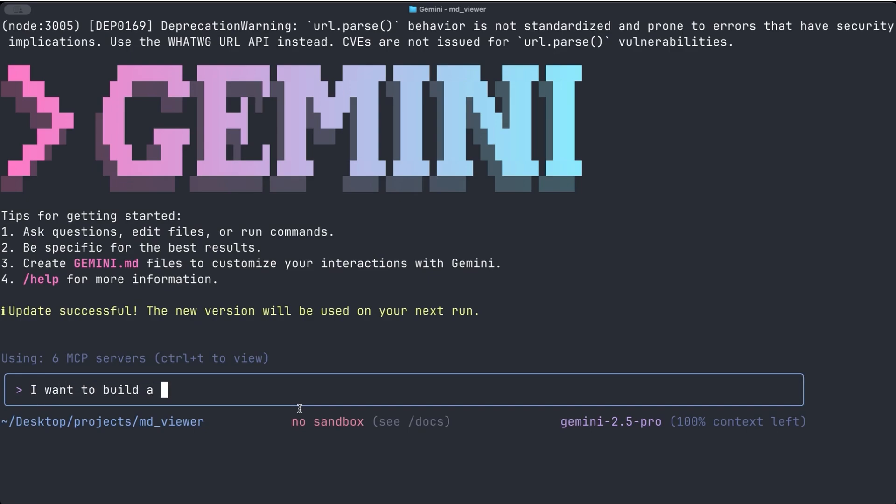
type("command lkine mar")
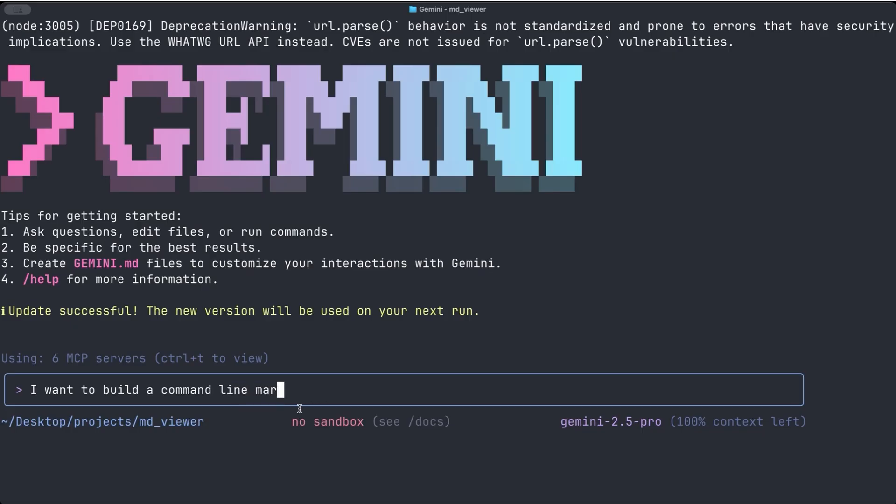
type("kdown viewer.")
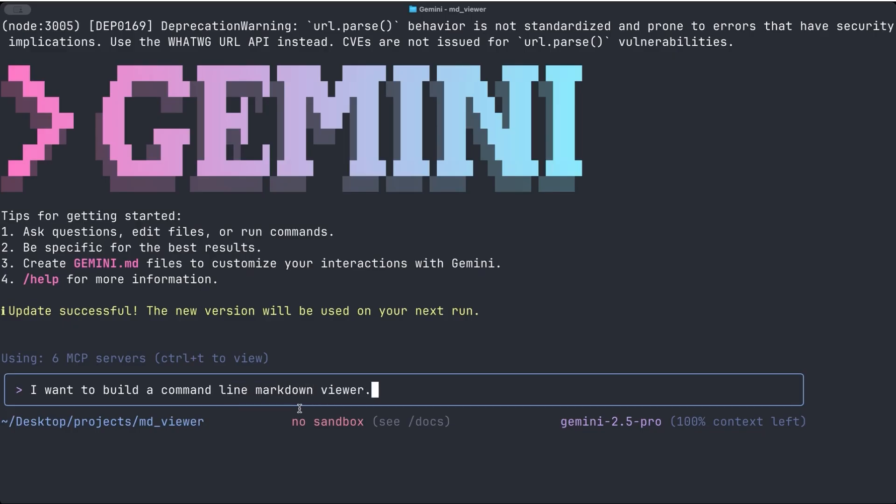
type("It")
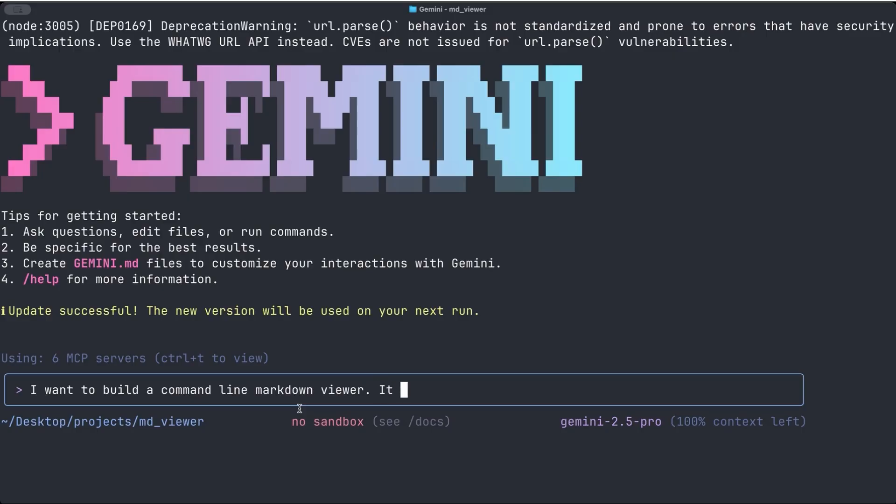
type("should")
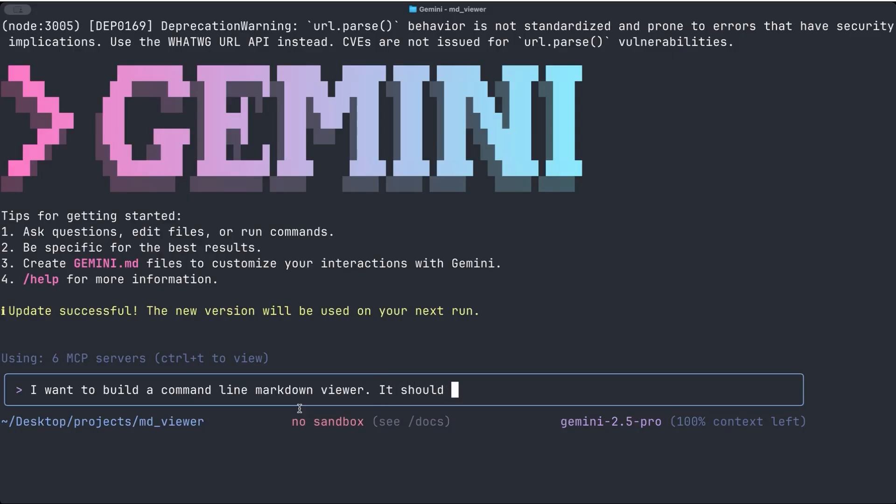
type("pagina")
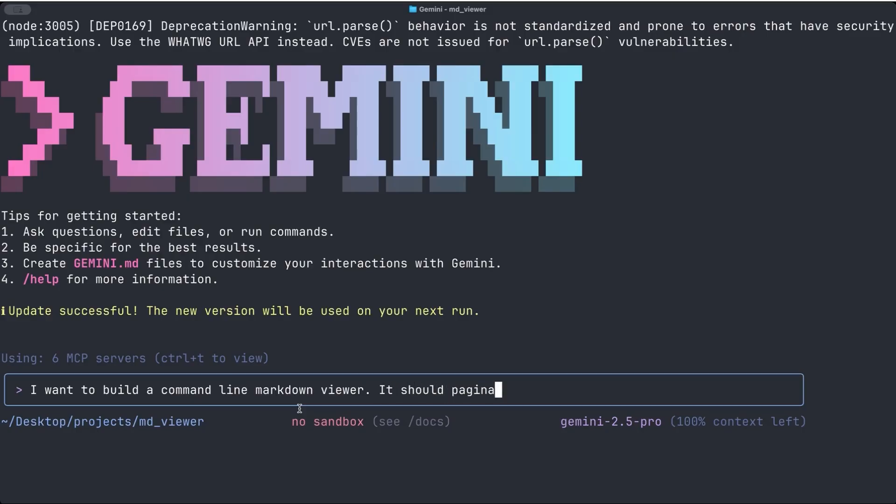
type("te long ma")
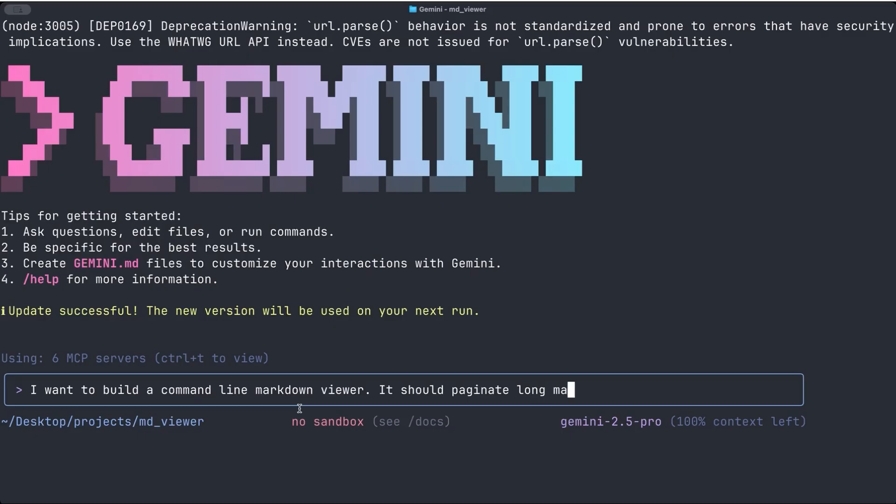
type("rkdown files")
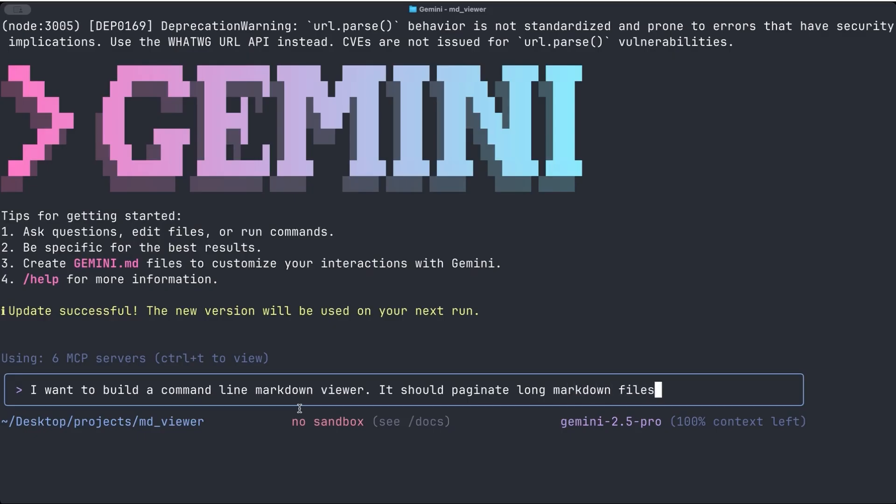
type(", have some")
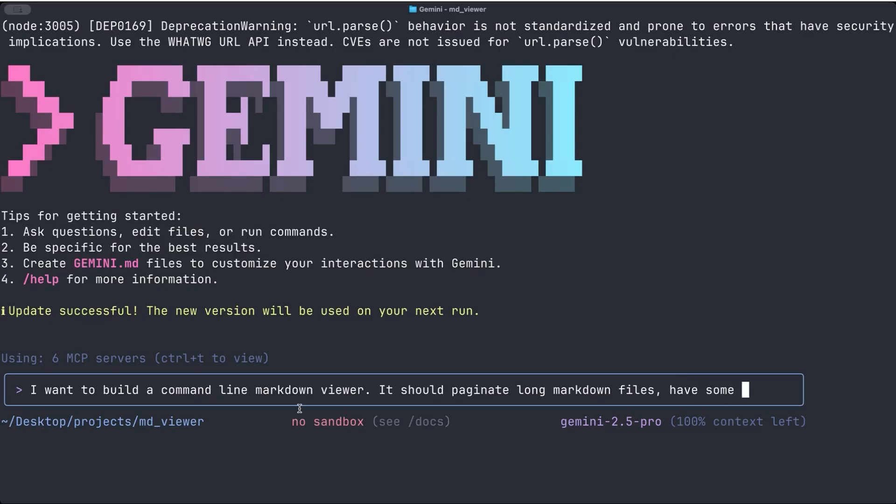
type("syntax high")
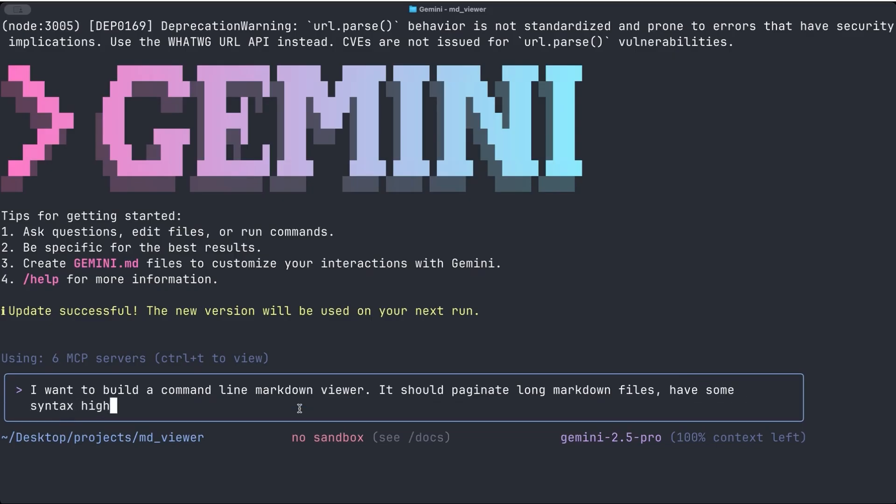
type("lg")
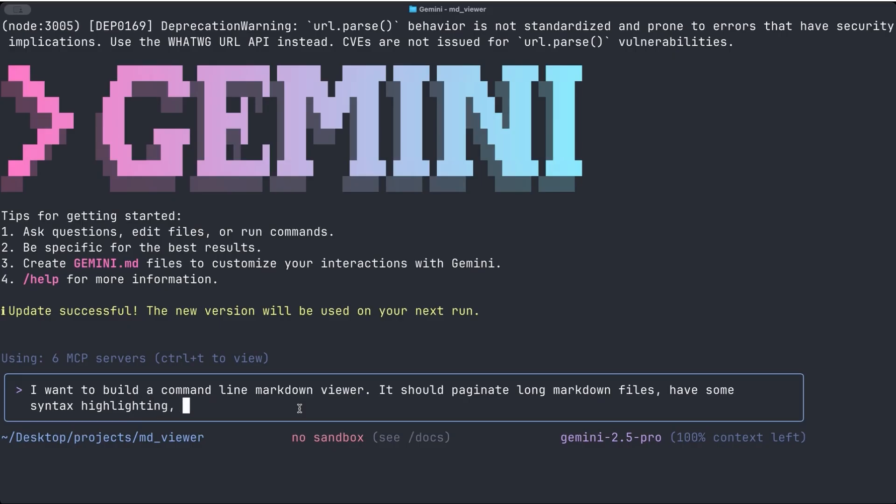
type("and")
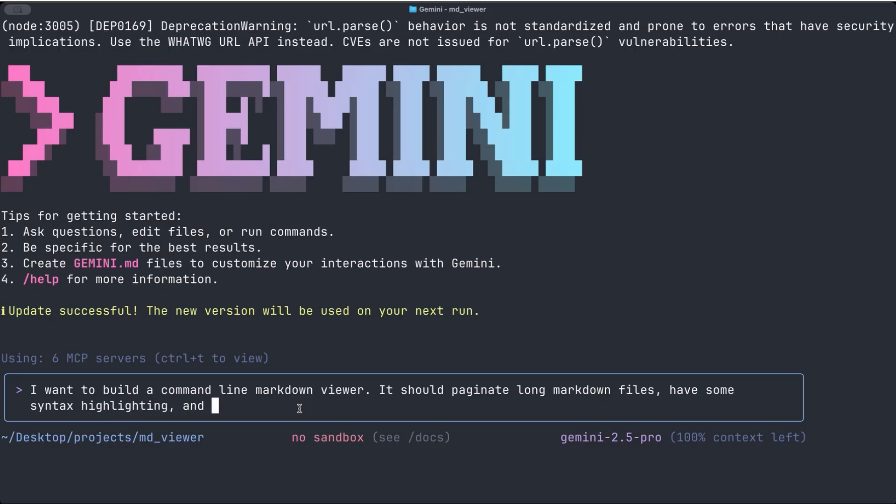
type("does not include a")
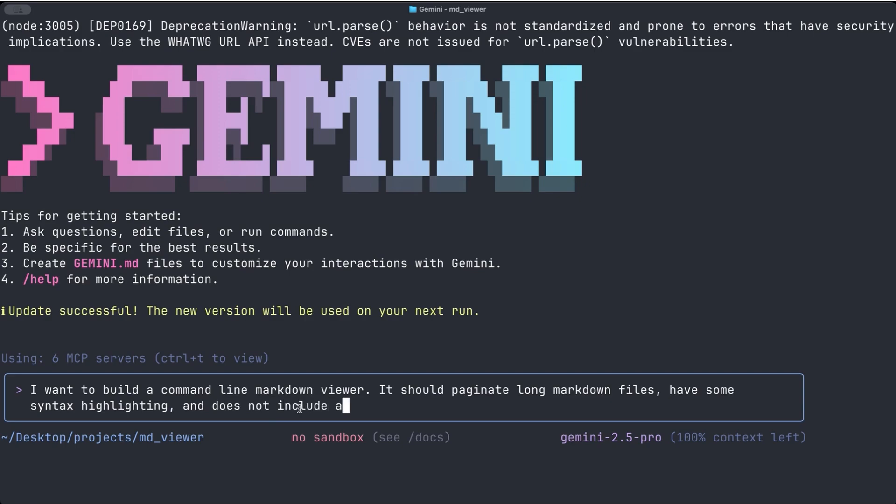
type("ny ed")
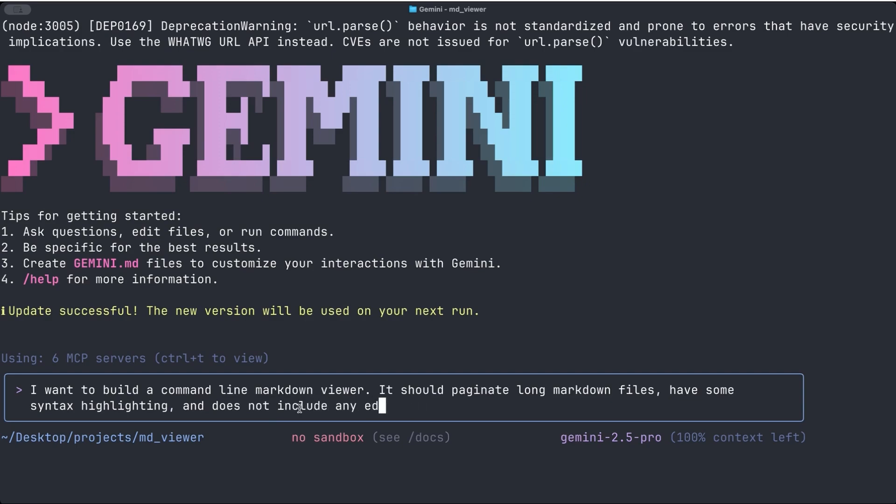
type("iting features. Write me")
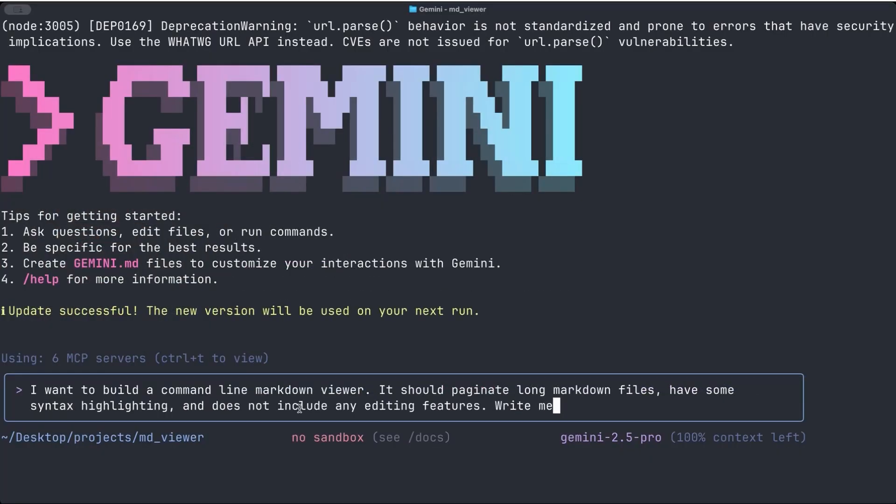
Ask for a user guide saved to user_guide.md and to wait for review, writing no code yet
type("a user guide and save it")
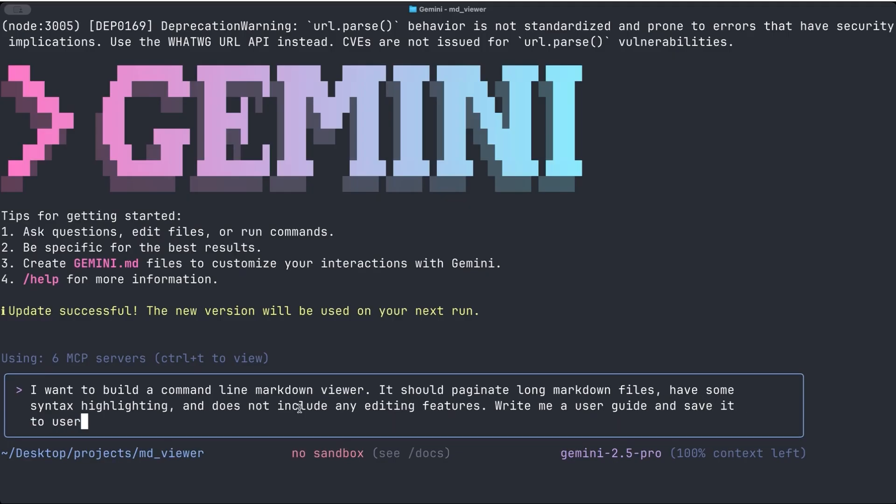
type("_guide,")
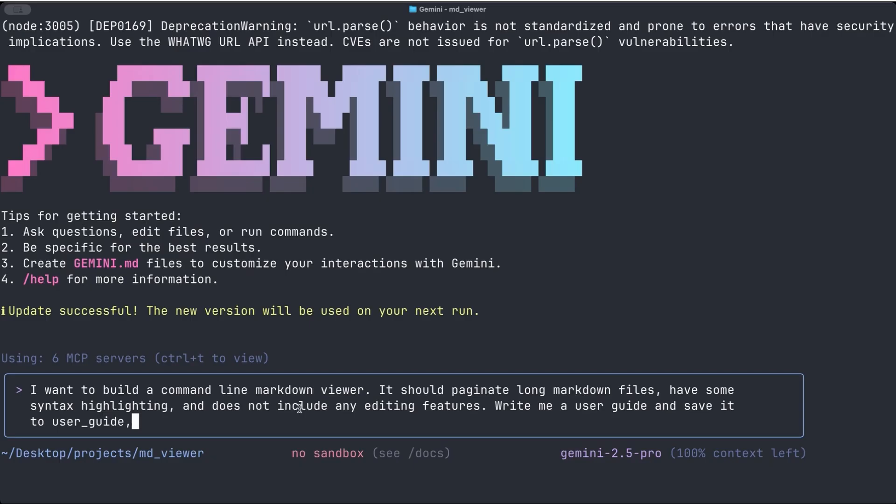
type("md.")
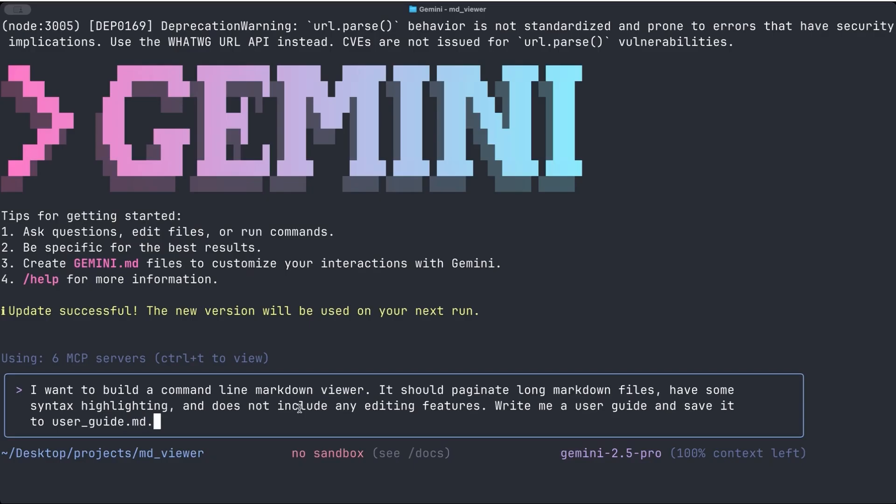
type("W")
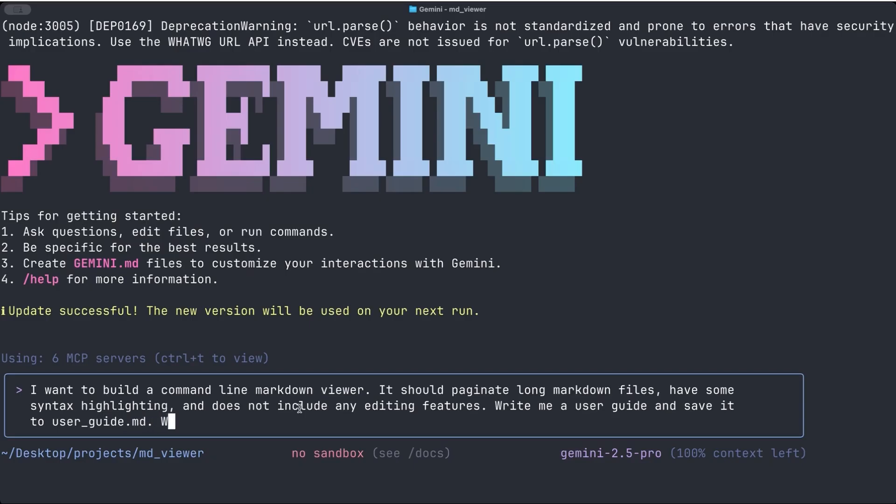
type("AIT")
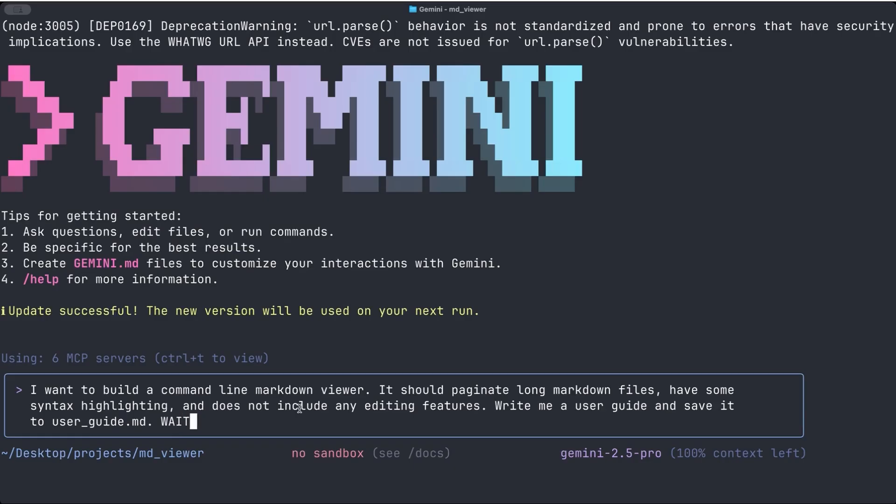
type("FOR MY")
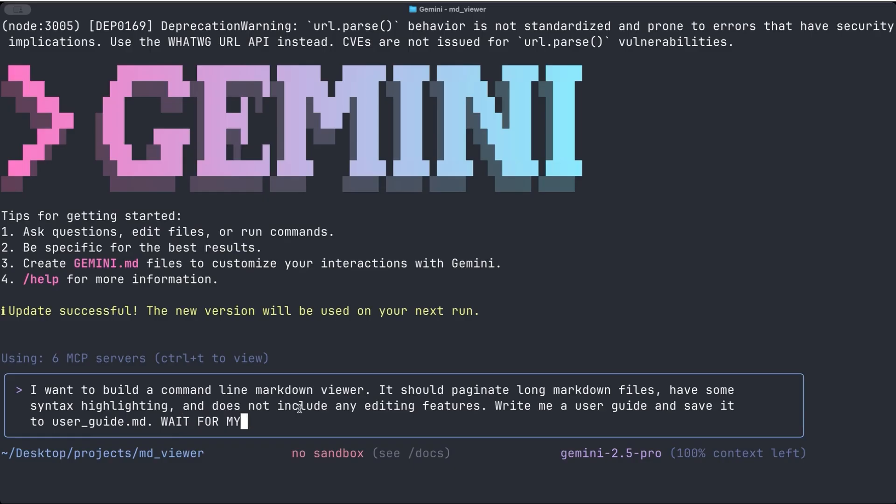
type("Revie")
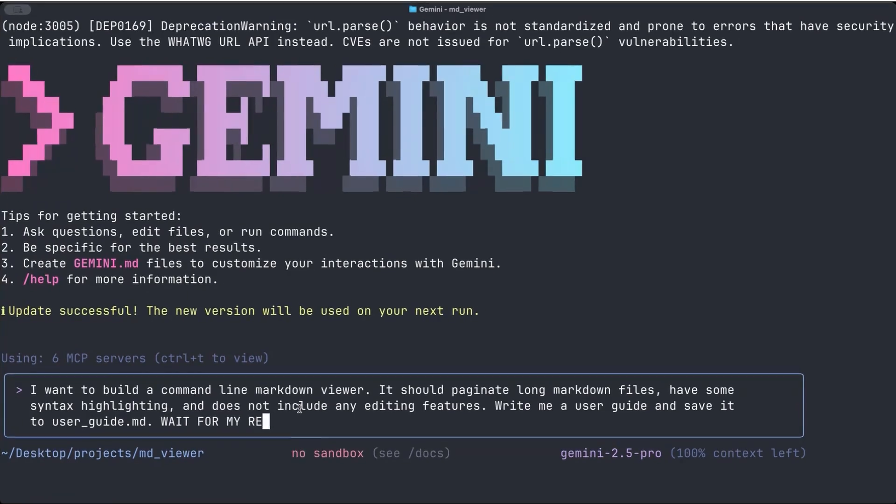
type("VIEW, DON'T")
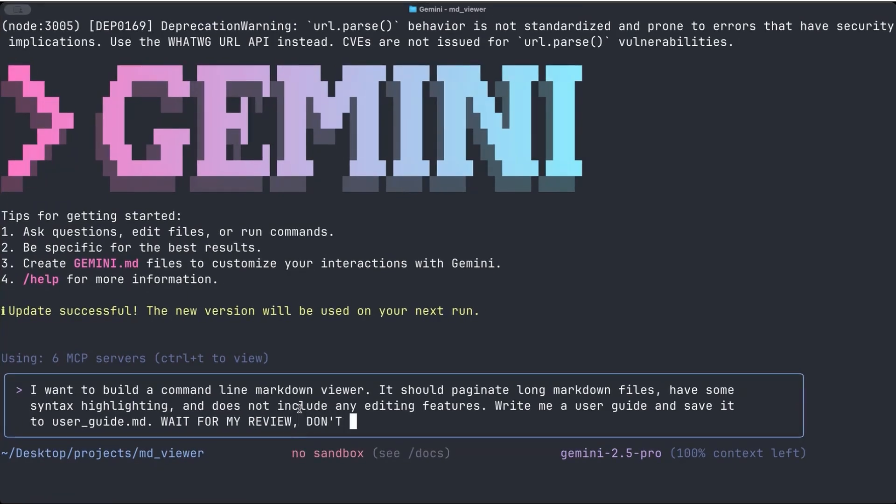
type("WRITE ANY CODE")
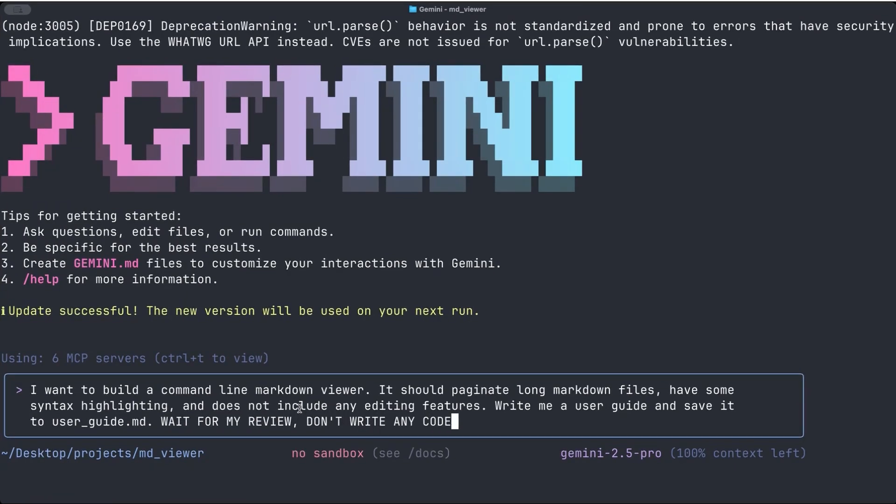
type("YET.")
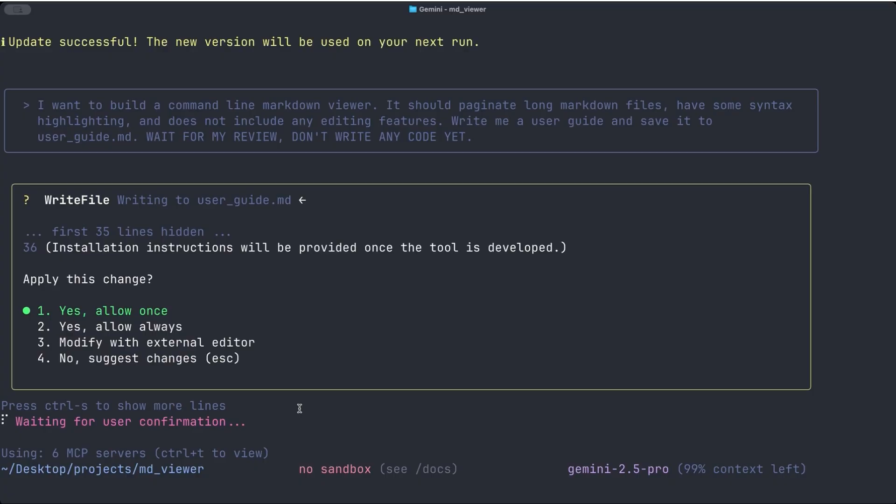
Approve the WriteFile request with 'Yes, allow once' so user_guide.md is written
key("down")
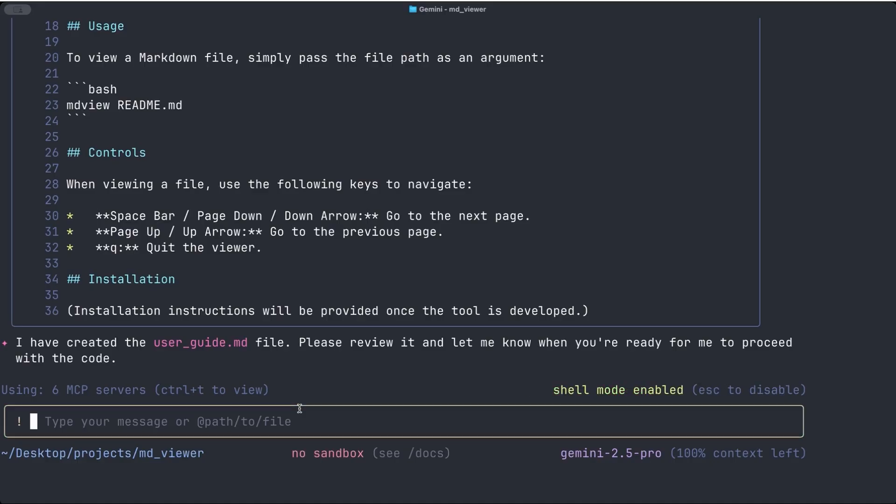
Run 'zed .' from shell mode to open the project folder in Zed
type("zed")
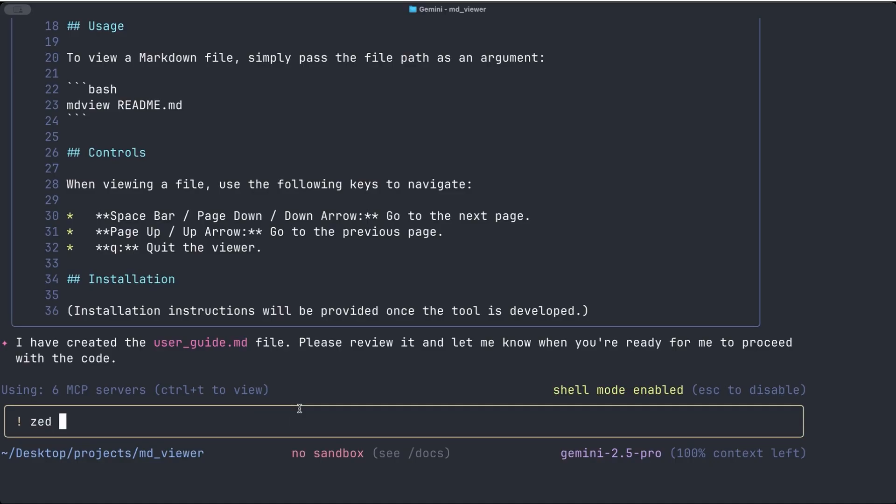
key("enter")
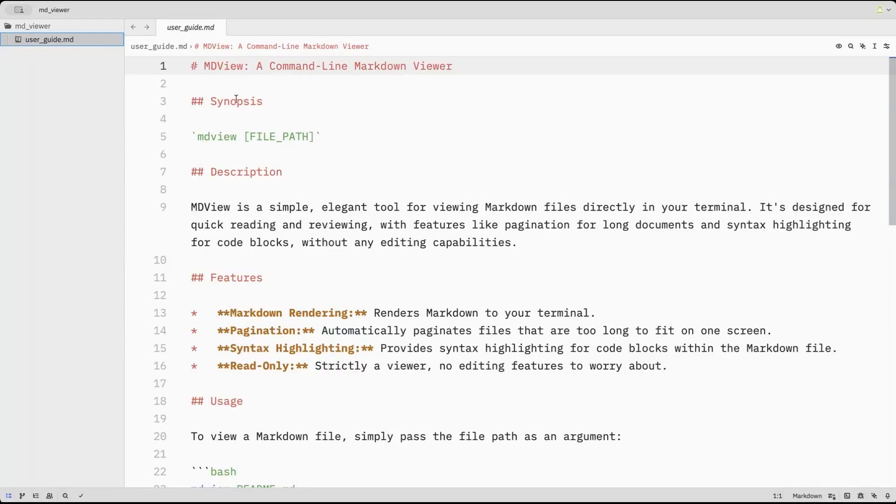
mouse_move(325, 118)
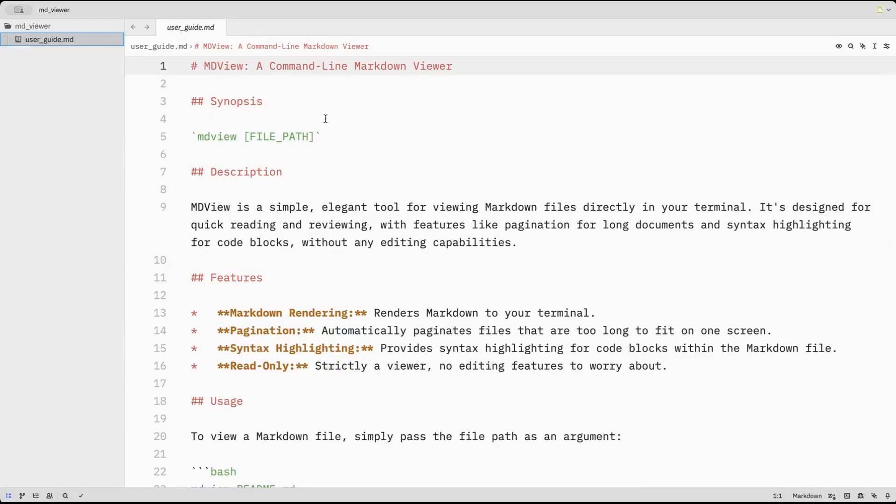
mouse_move(582, 332)
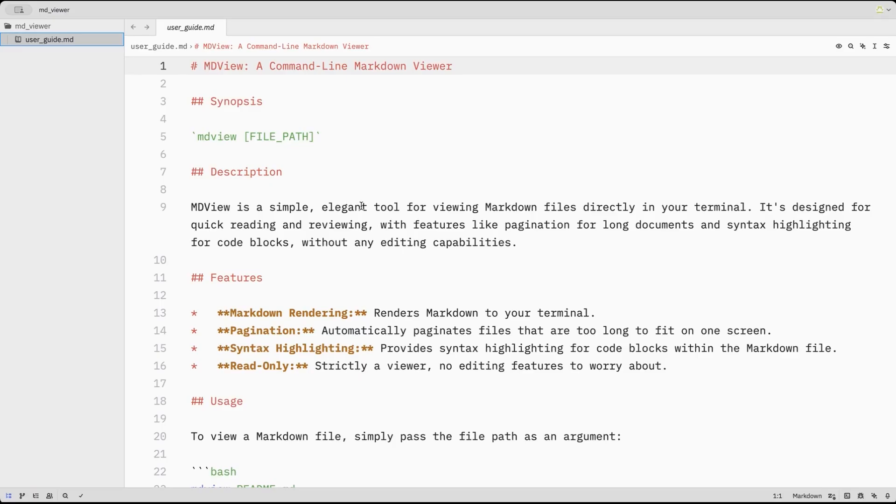
scroll("down", 3)
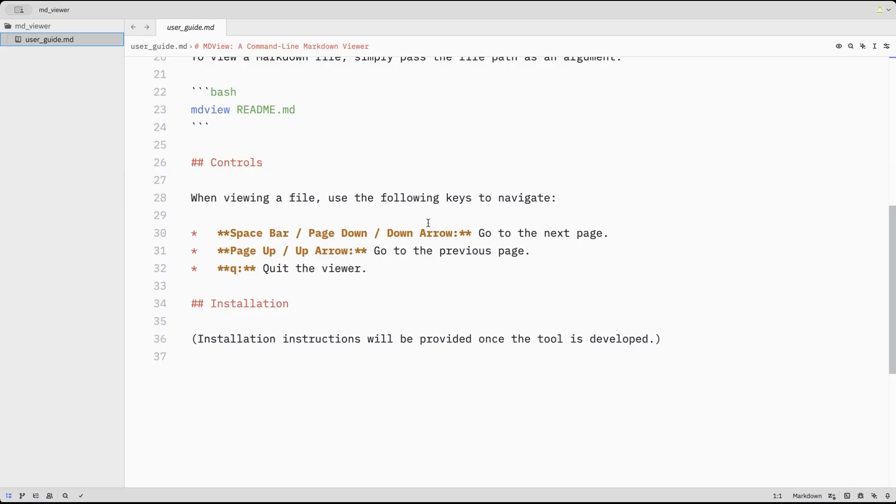
mouse_move(411, 261)
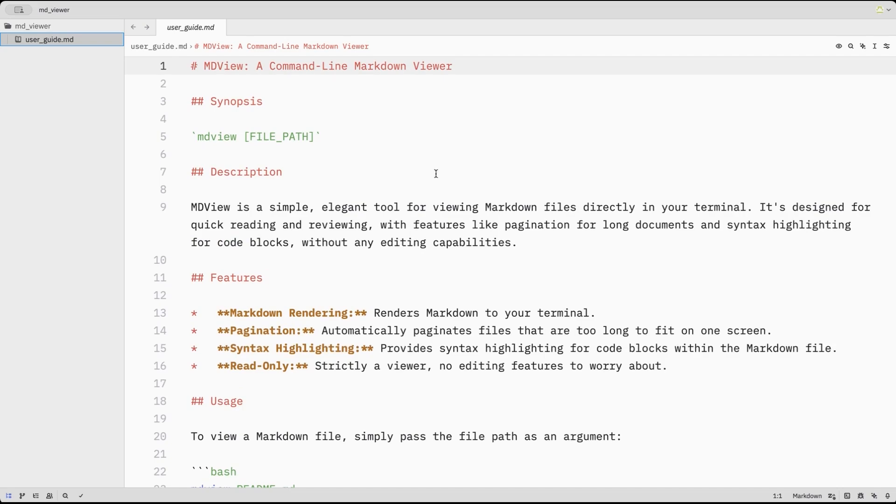
mouse_move(261, 46)
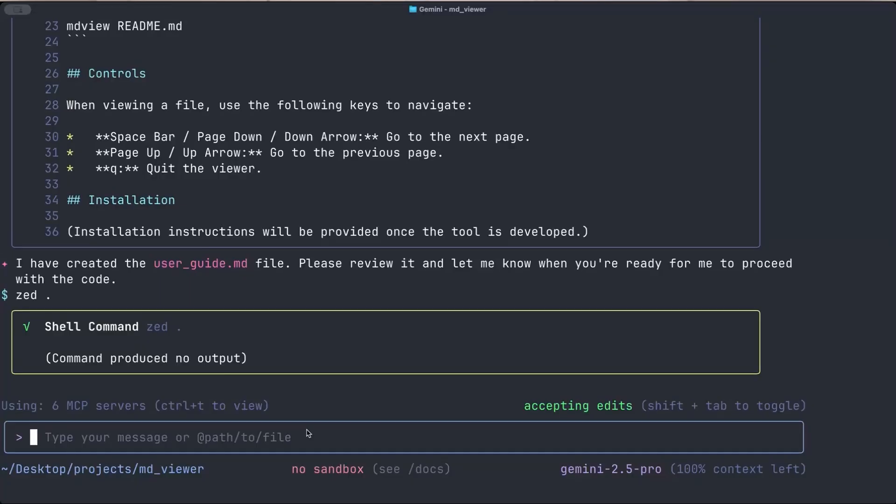
Propose building a technical design for mdview and ask which language to use
type("Let's b")
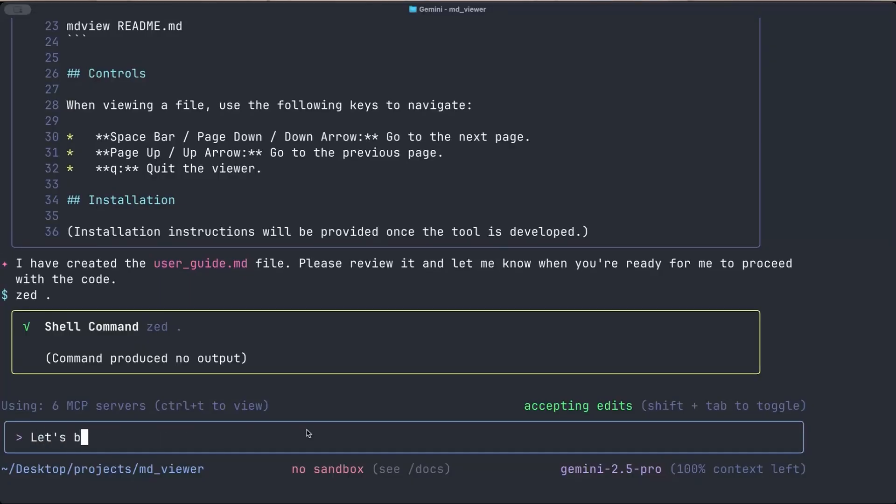
type("uild a technical des")
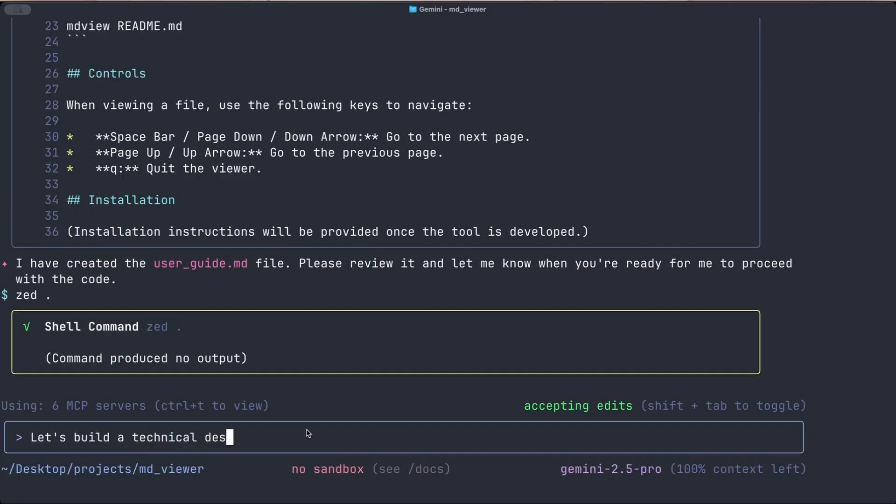
type("ign for mdview")
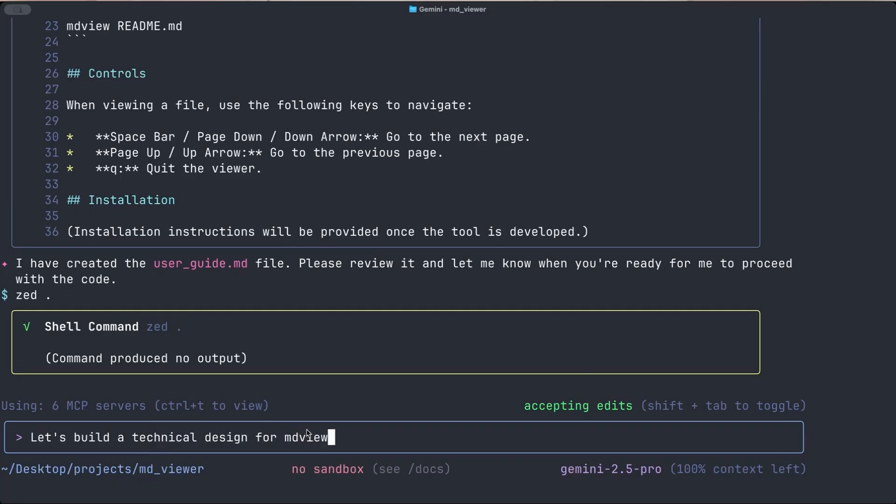
type(".")
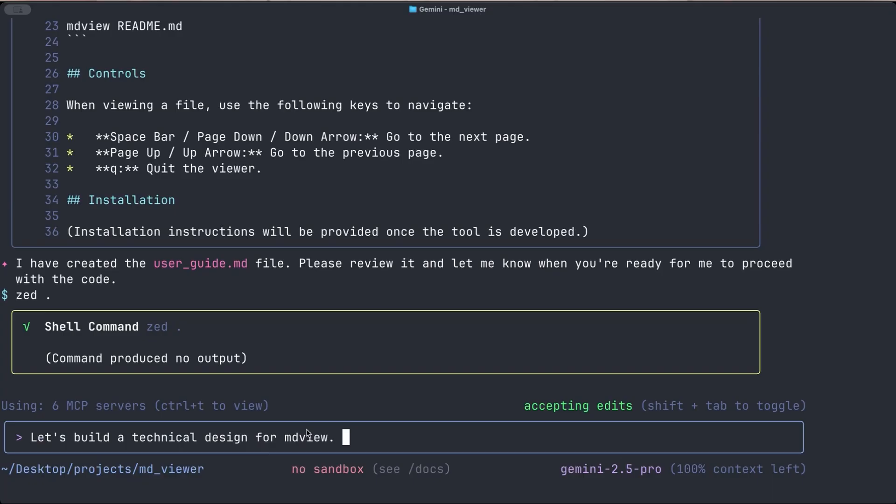
type("What lang")
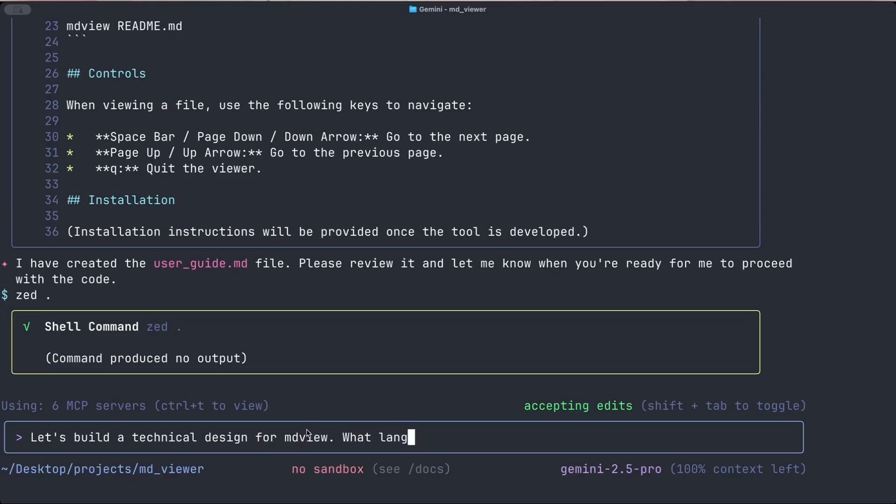
type("uage do you")
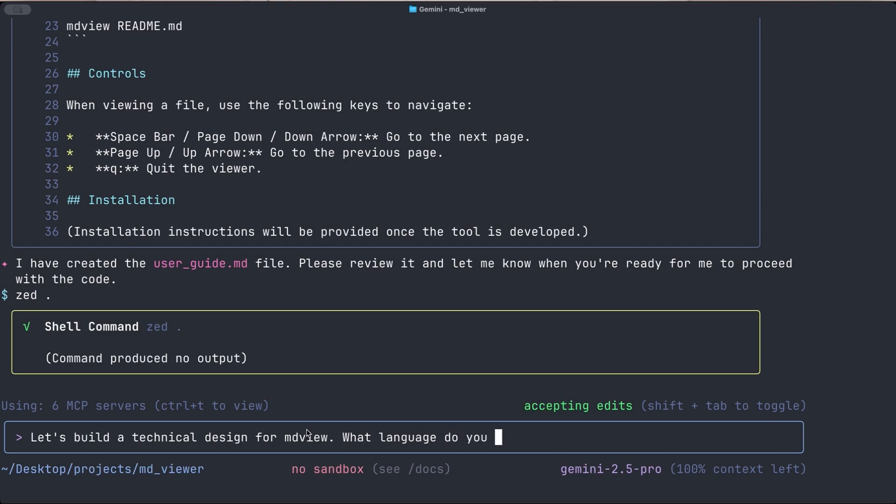
type("suggest we use")
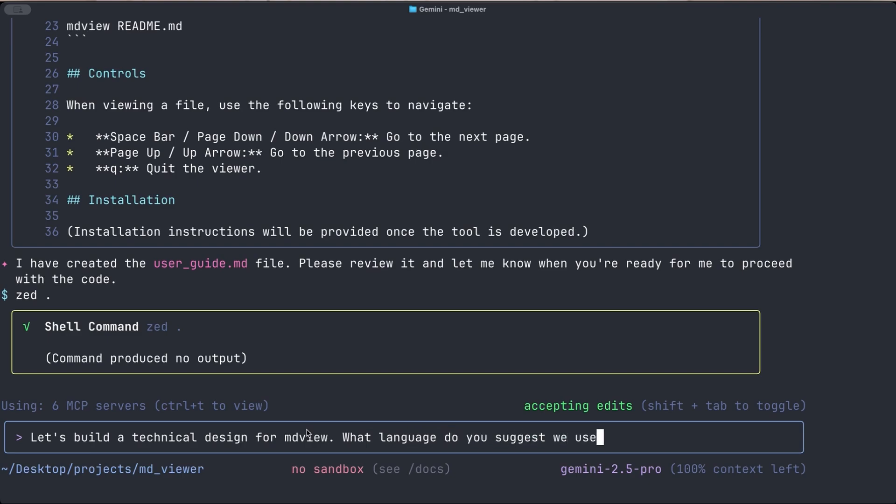
type("?")
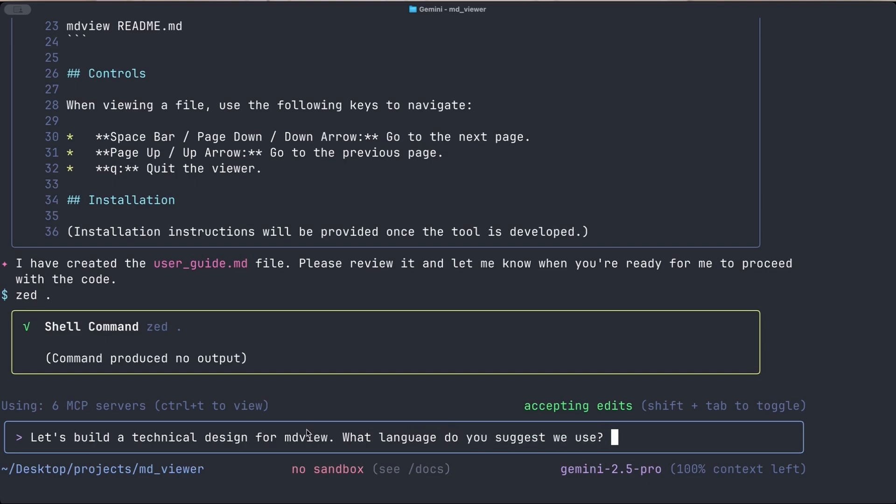
Request three language options with a final recommendation before writing the design, and send the prompt
type("Give me three options and")
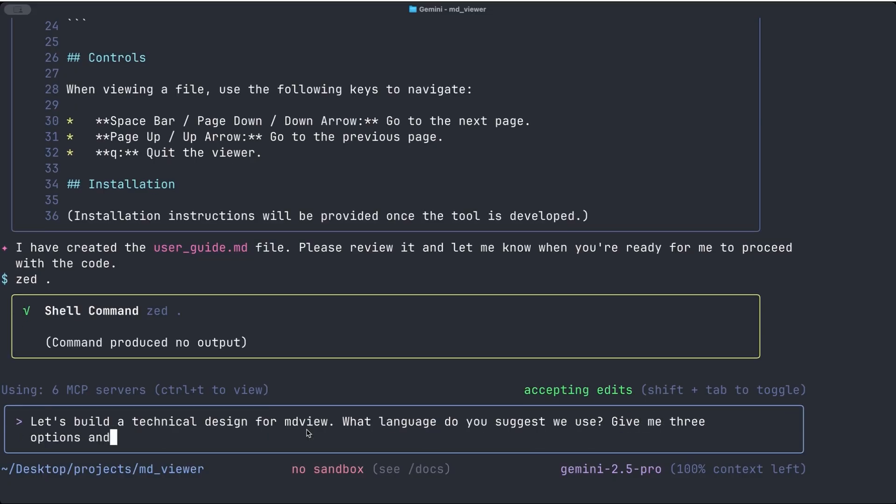
type("your f")
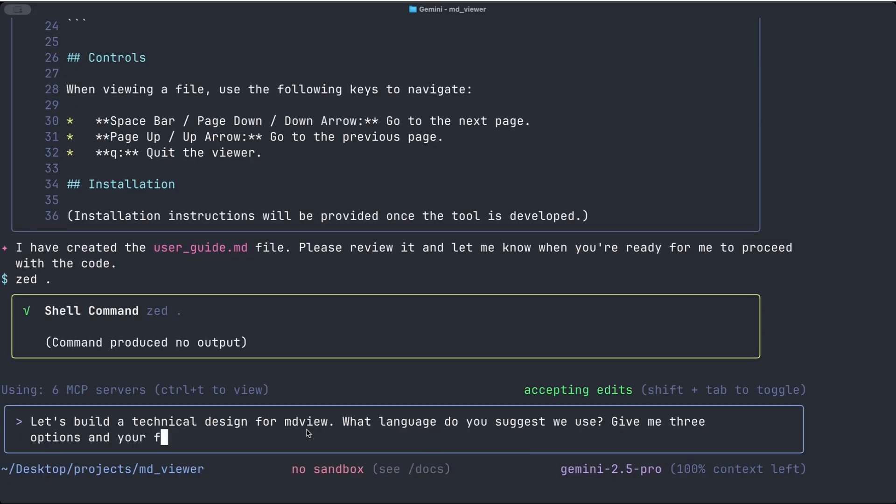
type("inal recommendation.")
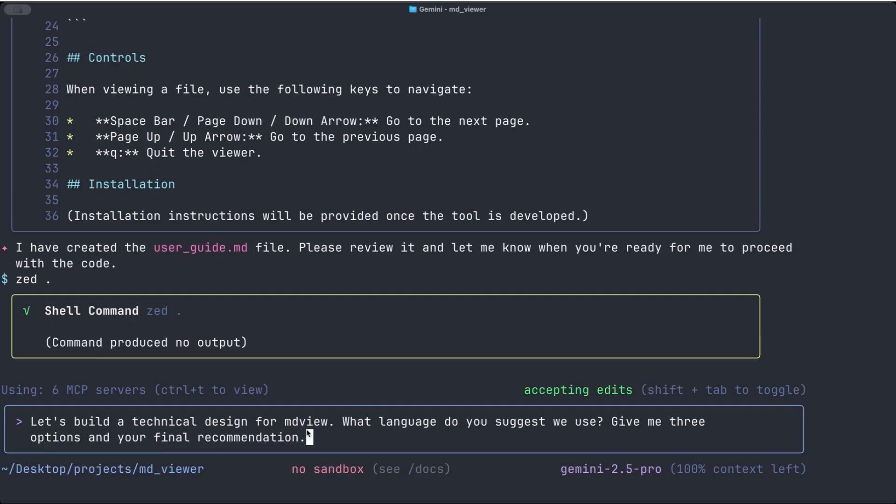
type("And after I tell you")
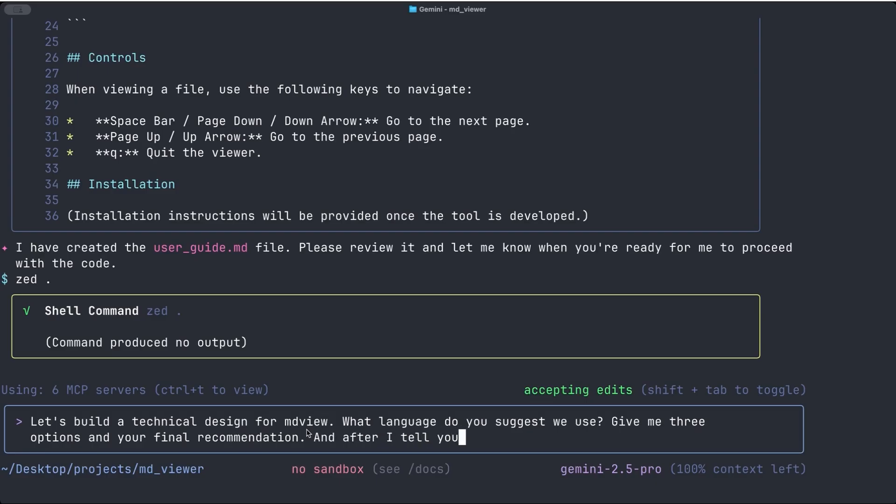
type(", we'll")
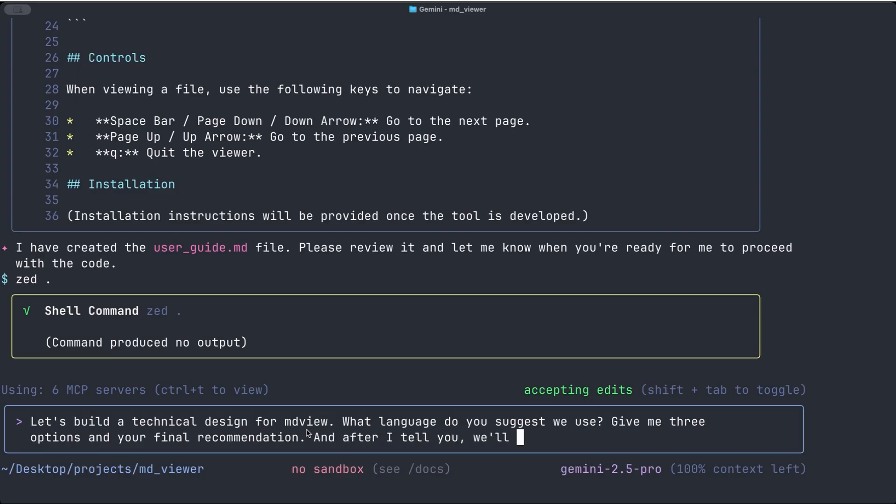
type("write the technical eisng")
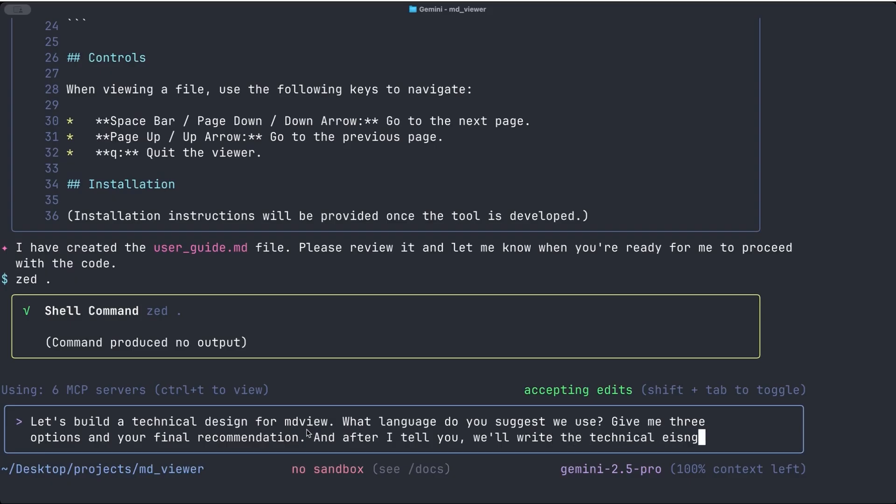
type("design.")
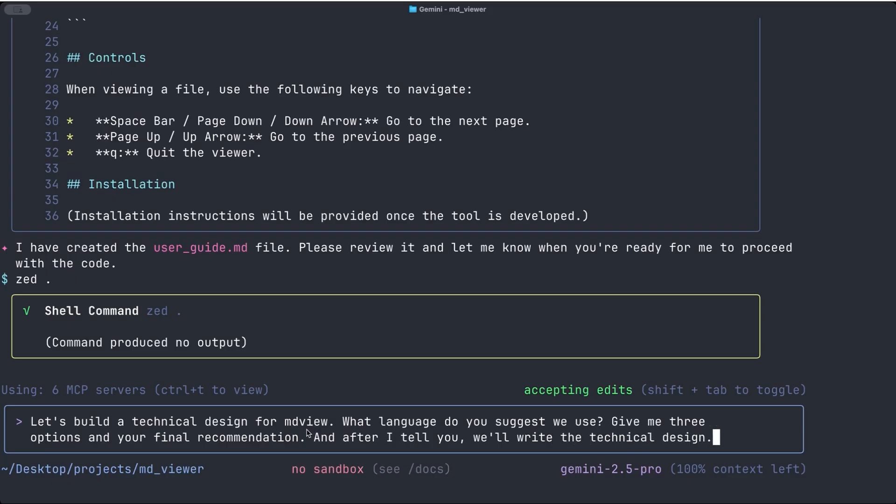
key("enter")
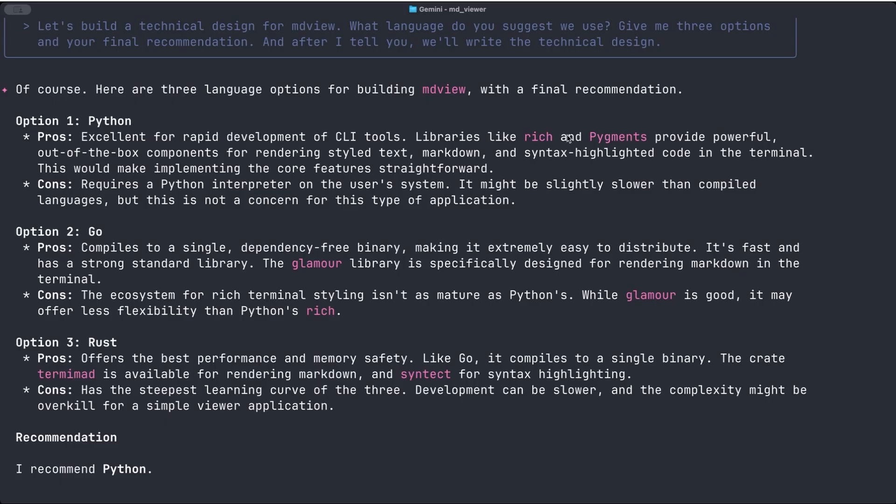
mouse_move(193, 263)
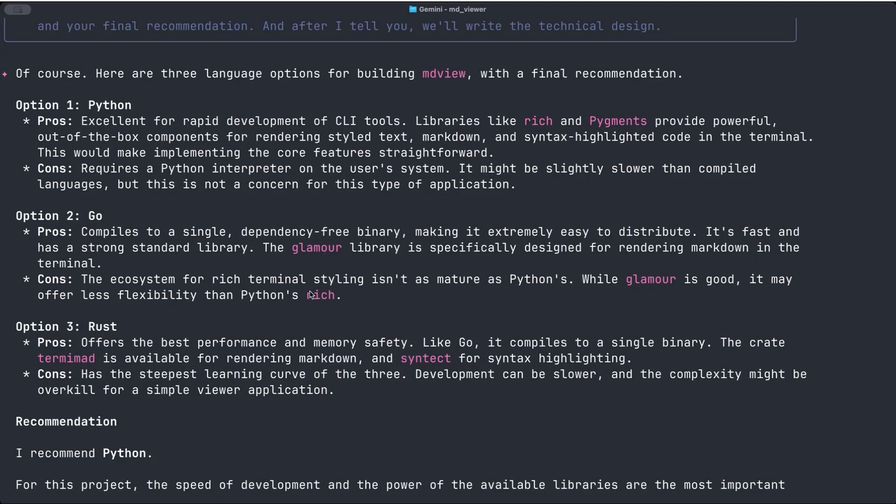
mouse_move(491, 129)
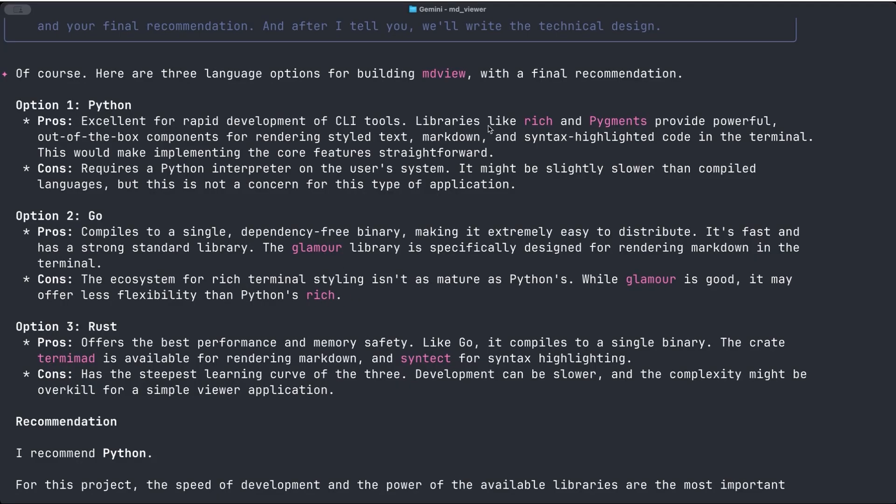
Scroll through Gemini's Python, Go and Rust comparison to the Python recommendation and the empty prompt
scroll("down", 3)
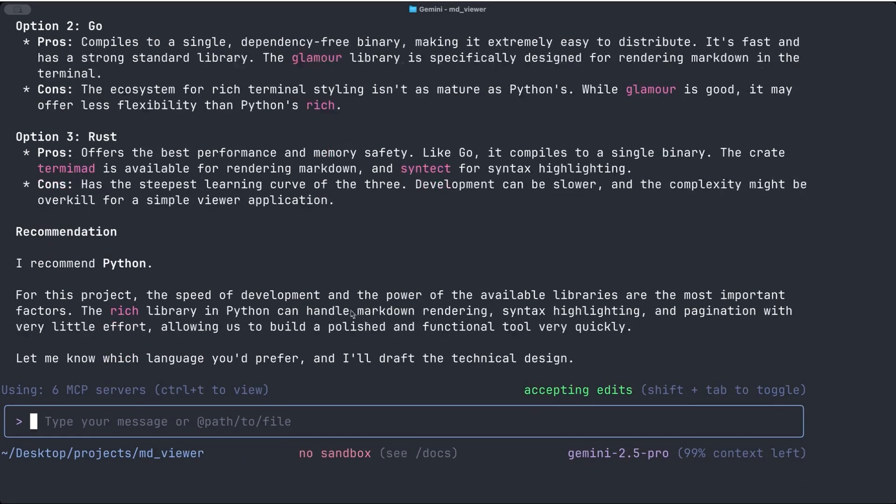
mouse_move(286, 255)
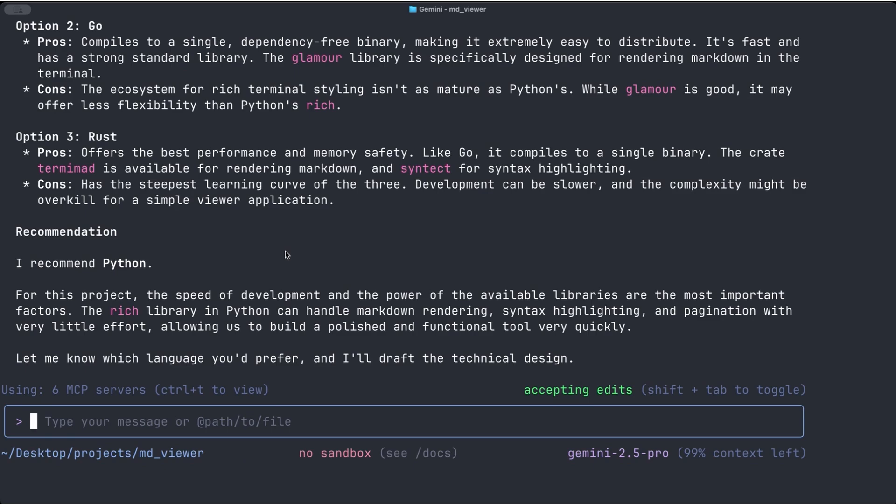
Confirm Python and ask for a very detailed technical design in arch.md, waiting for review before coding
type("python")
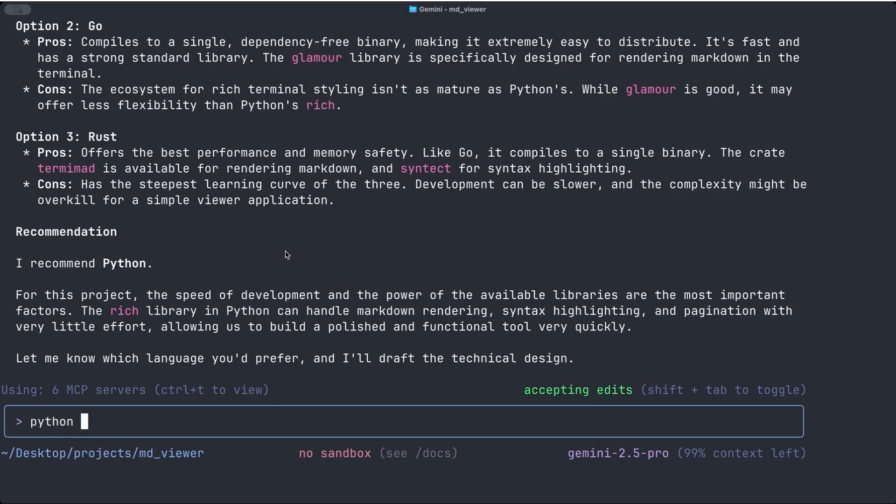
type("it is. Let's")
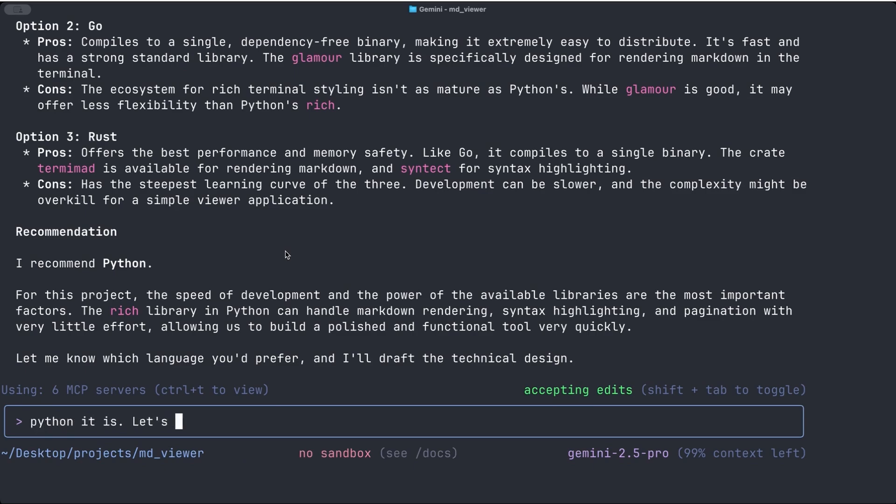
type("author a tec")
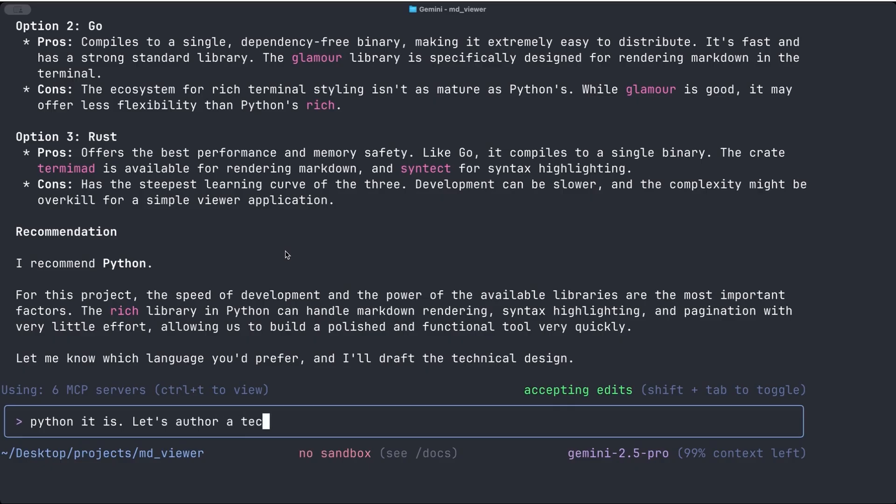
type("hnical design and save it to a")
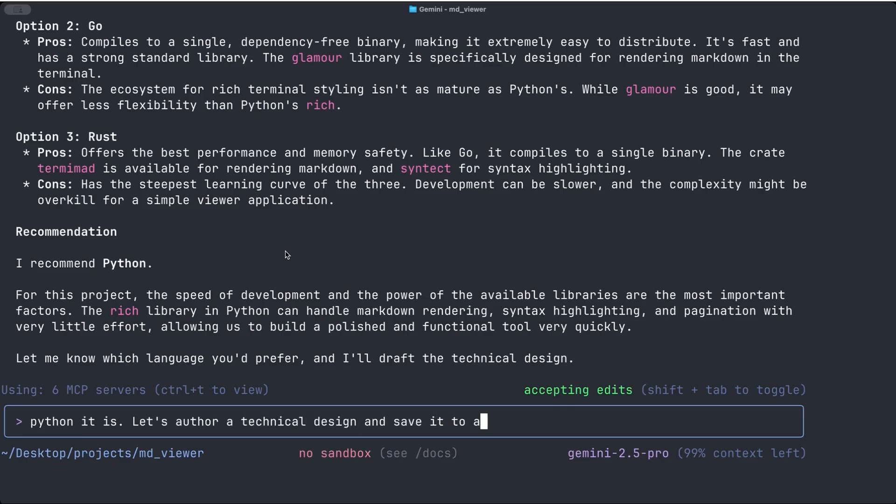
type("rch.md.")
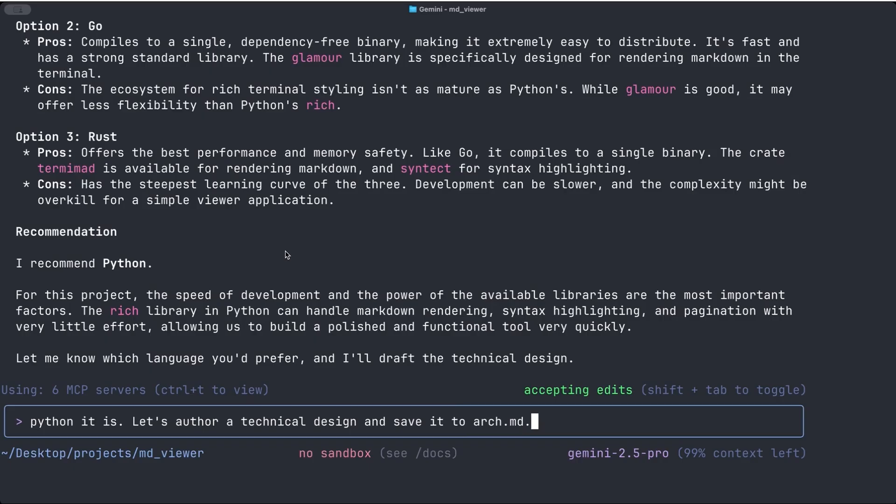
type("Be")
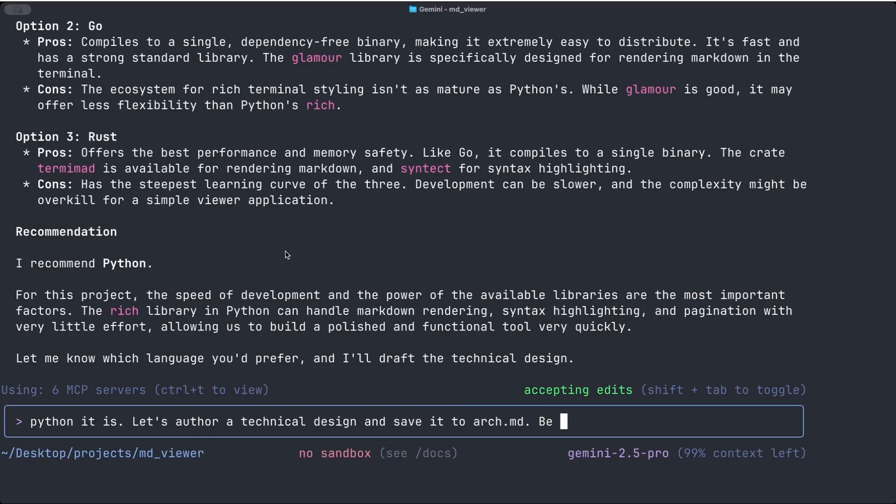
type("very detailed.")
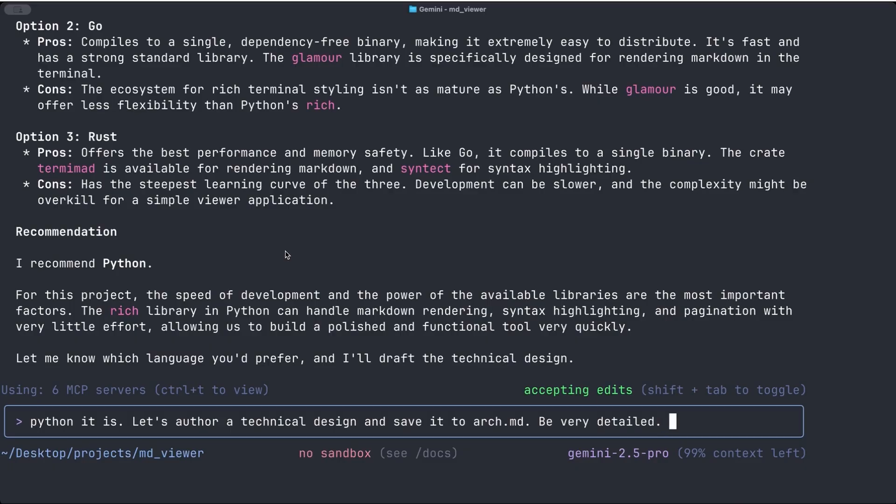
type("WAIT FOR ME")
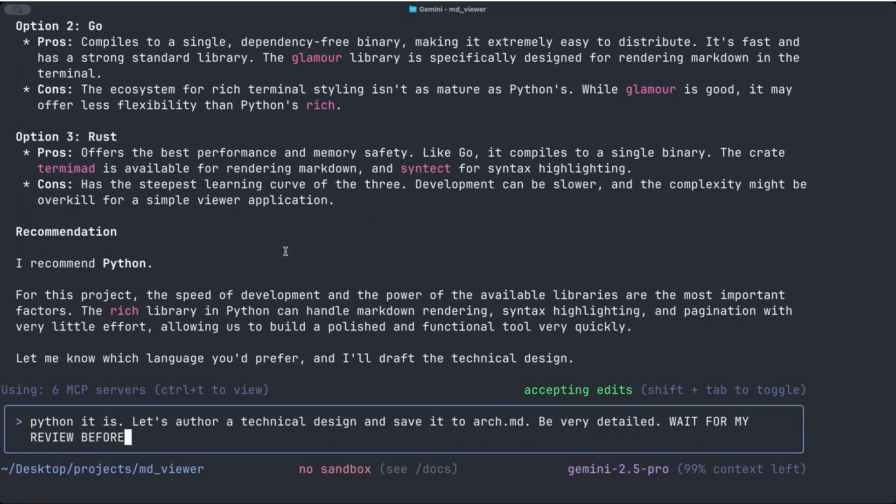
type("CODING.")
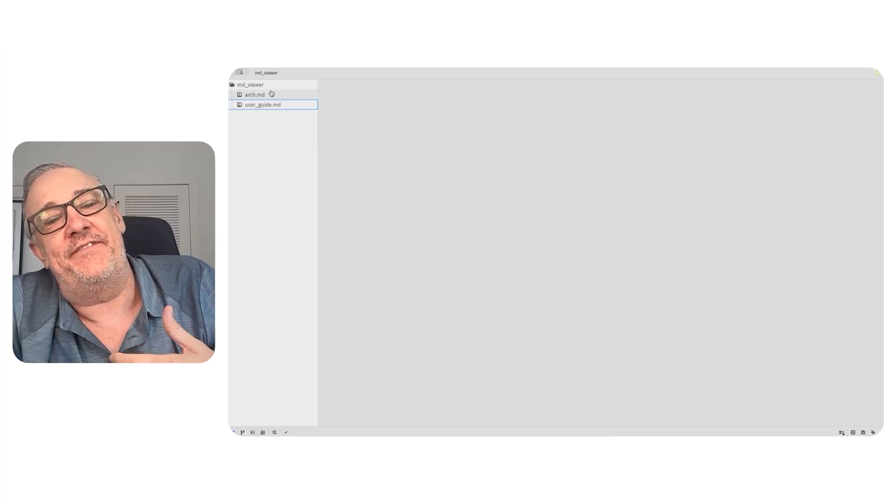
Read arch.md in Zed from file structure and components through logic flow to setup.py
left_click(254, 94)
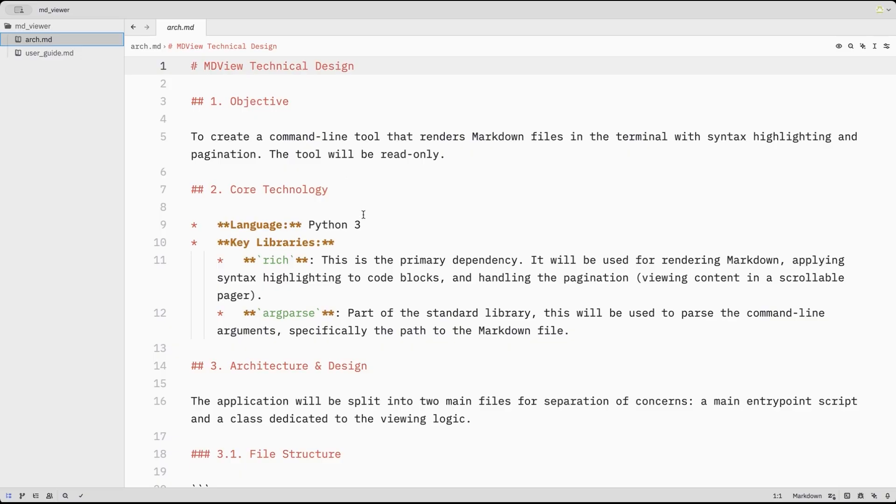
scroll("down", 3)
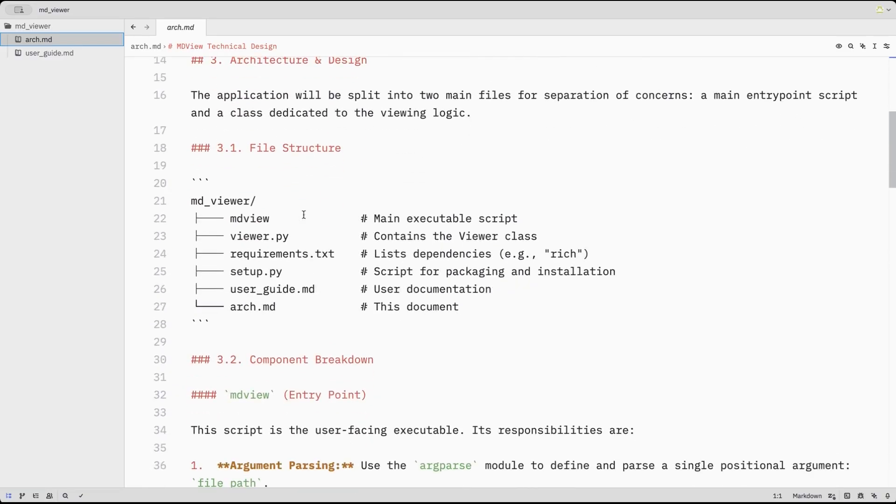
scroll("down", 3)
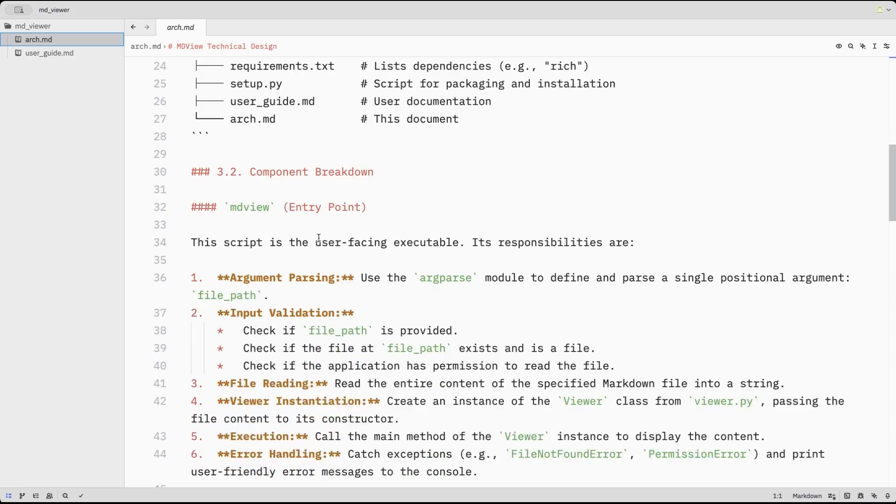
scroll("down", 3)
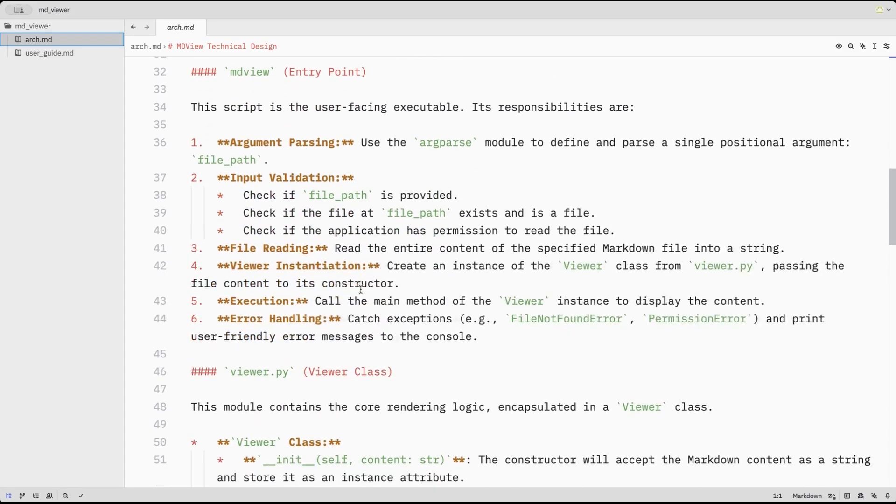
scroll("down", 3)
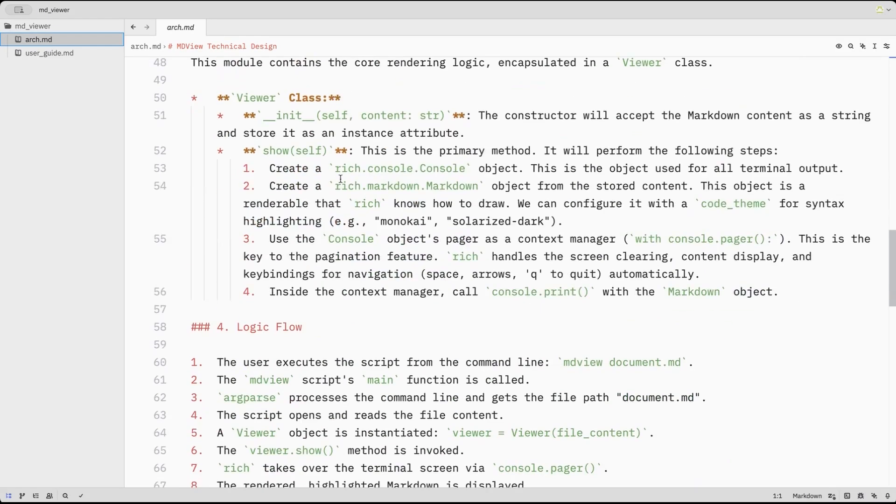
scroll("down", 3)
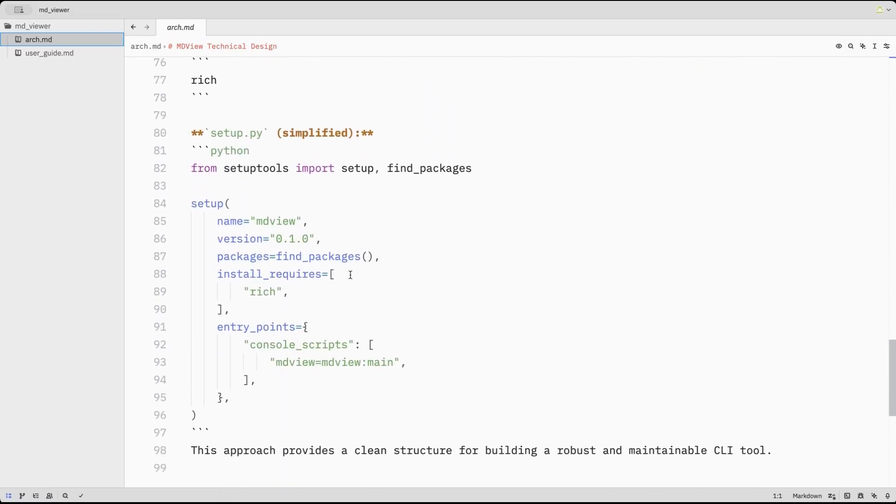
scroll("down", 3)
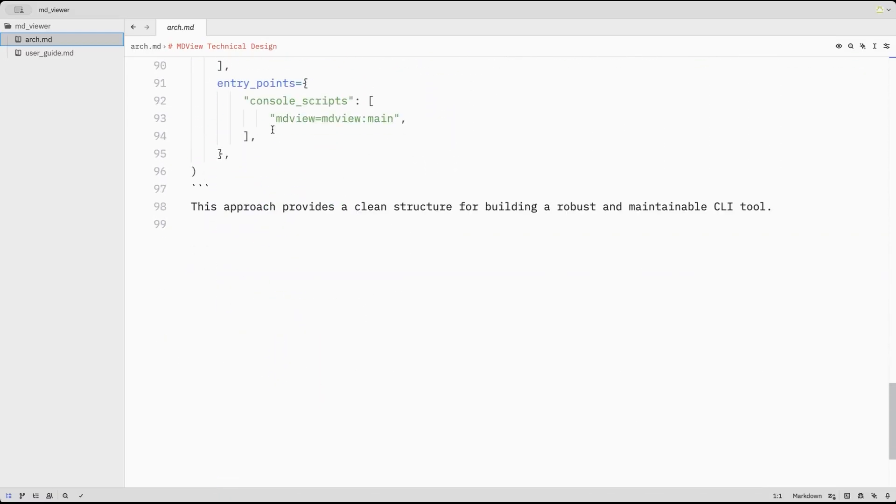
mouse_move(184, 27)
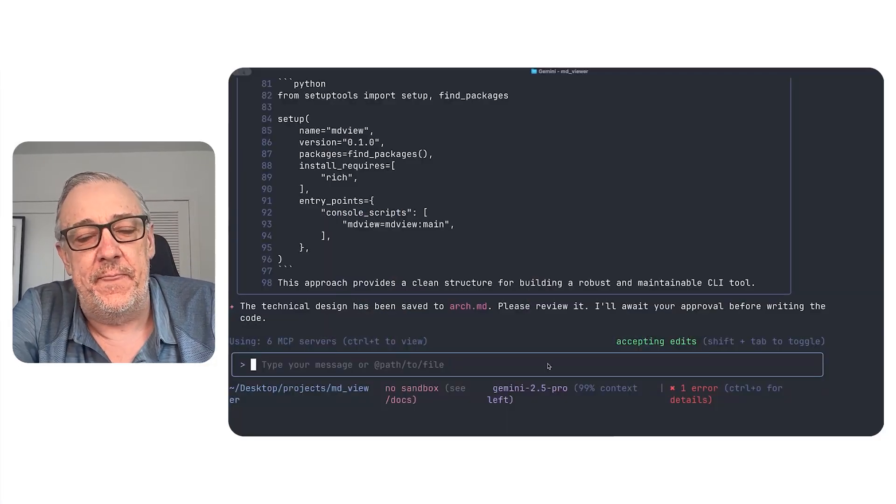
Approve the design and ask for a detailed task plan saved to plan.md
type("Looks good. Now let's create")
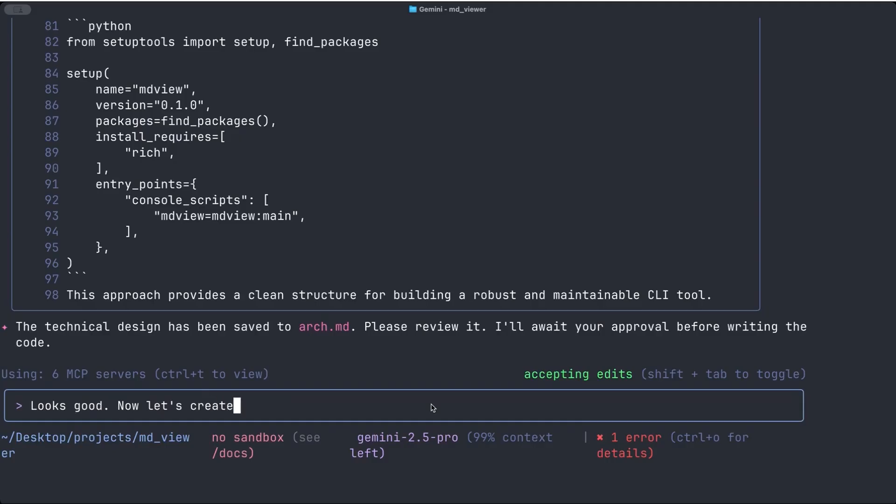
type("a detailed ta")
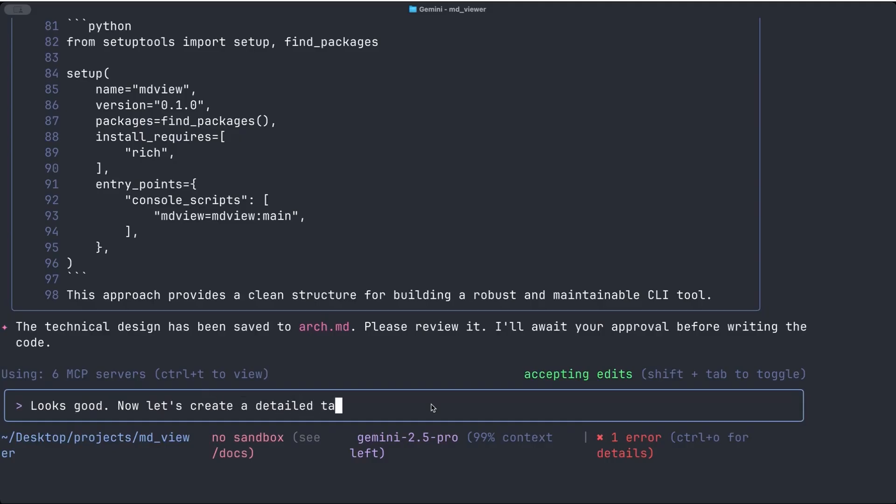
type("sk plan and s")
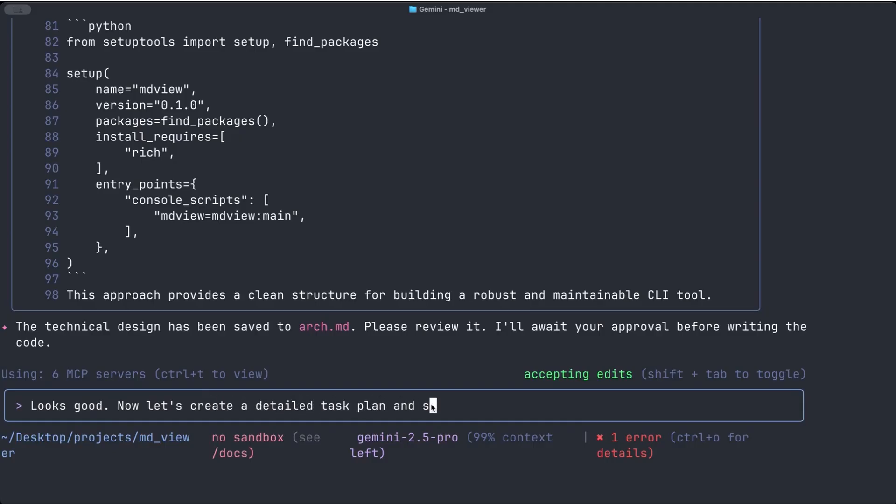
type("ave")
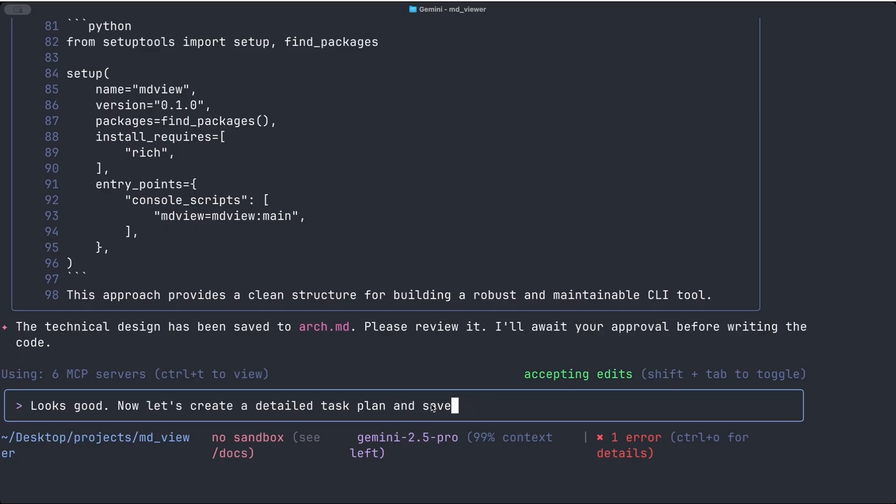
type("it to plan.md")
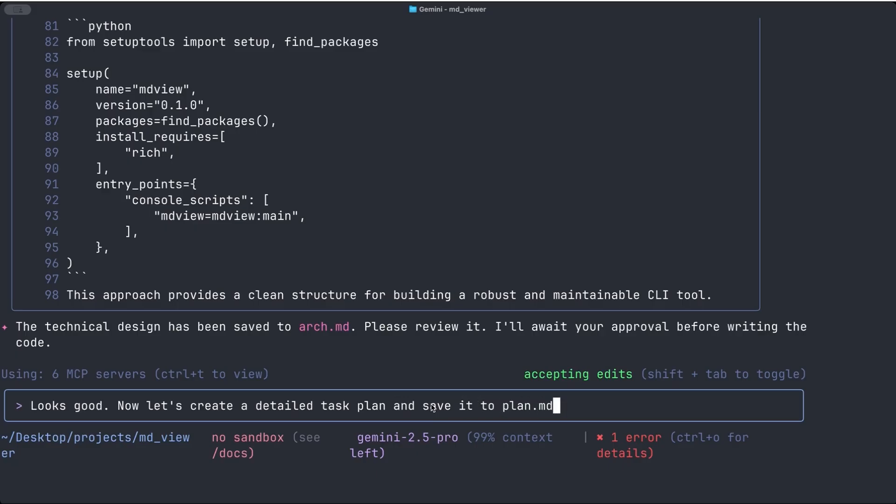
type(".")
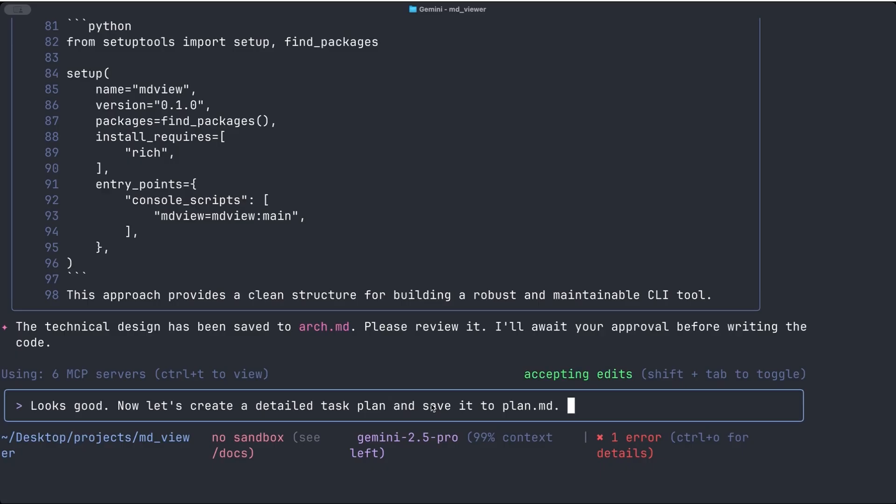
Ask plan.md to include a general workflow: update plan.md with implementation notes as tasks complete
type("Include in the pla")
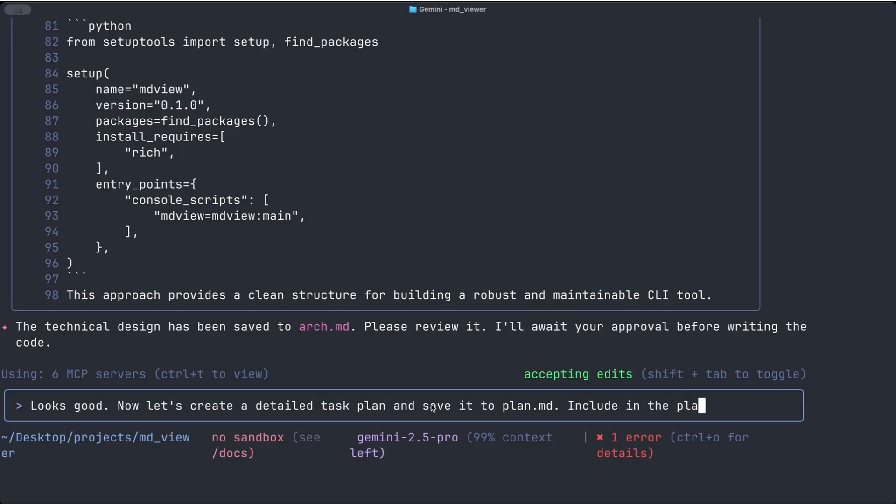
type("n.md some")
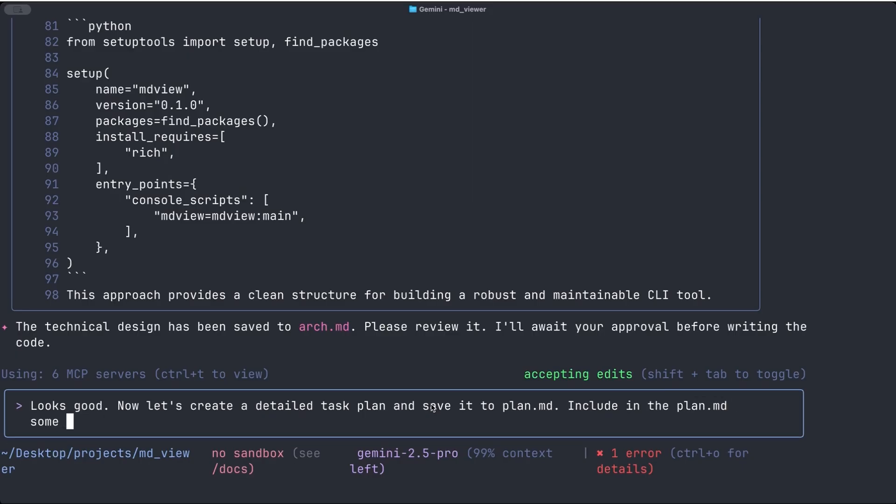
type("workflow")
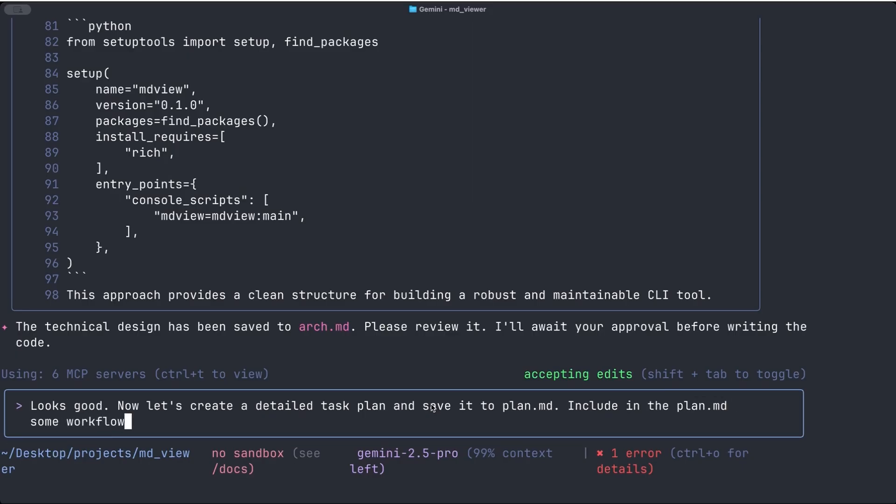
key("Backspace")
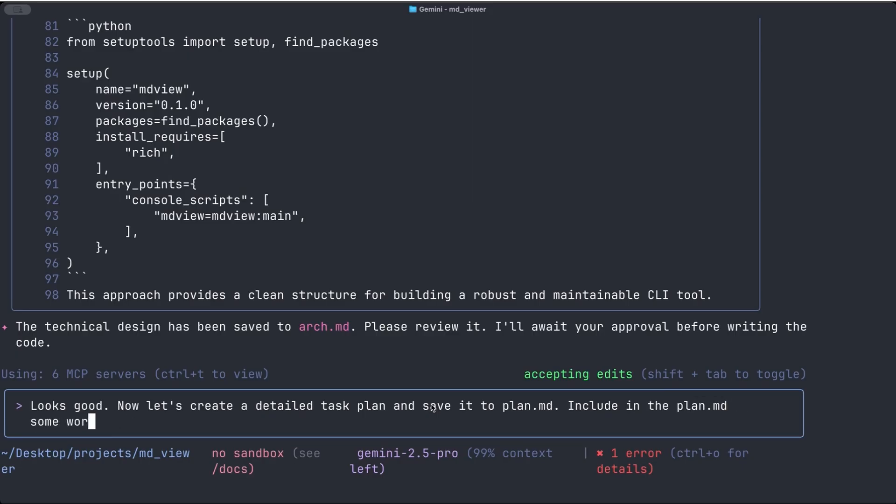
type("general workflow:")
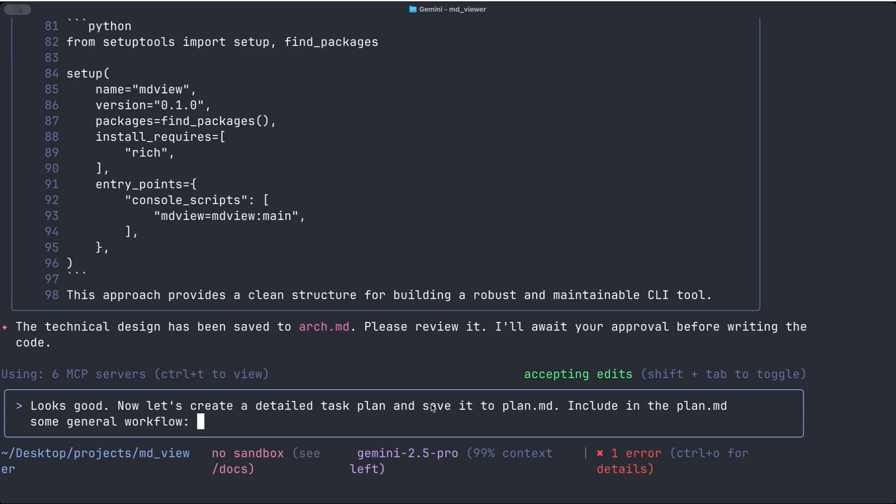
type("update")
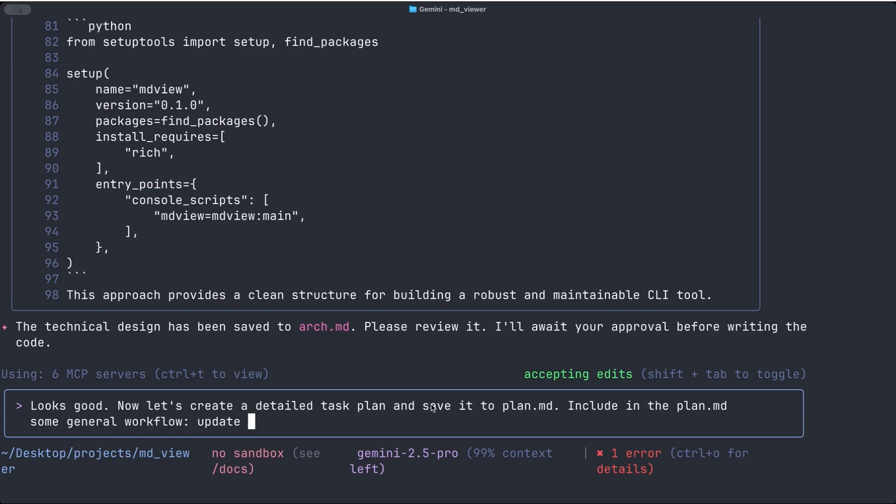
type("plan.md when each task")
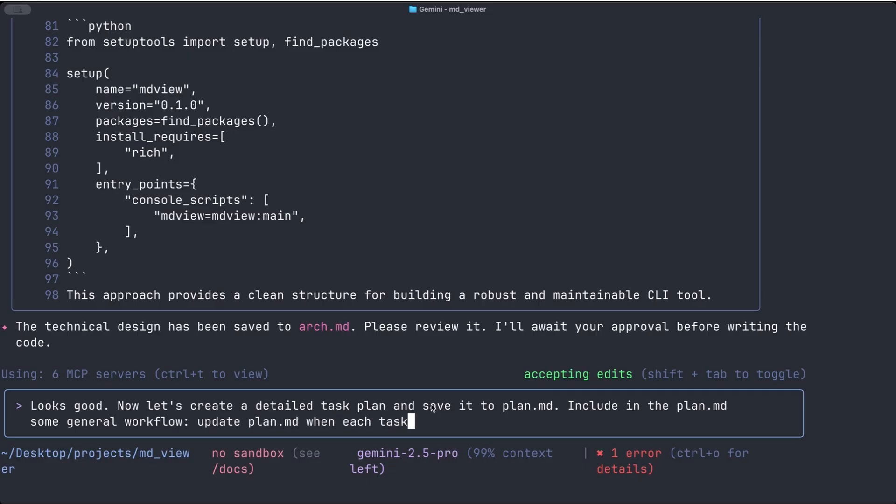
type("is cop")
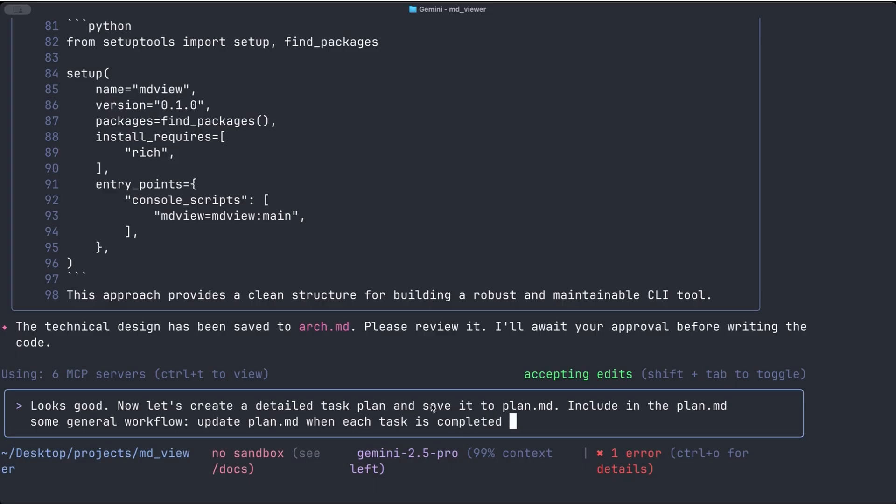
type("with implementation notes")
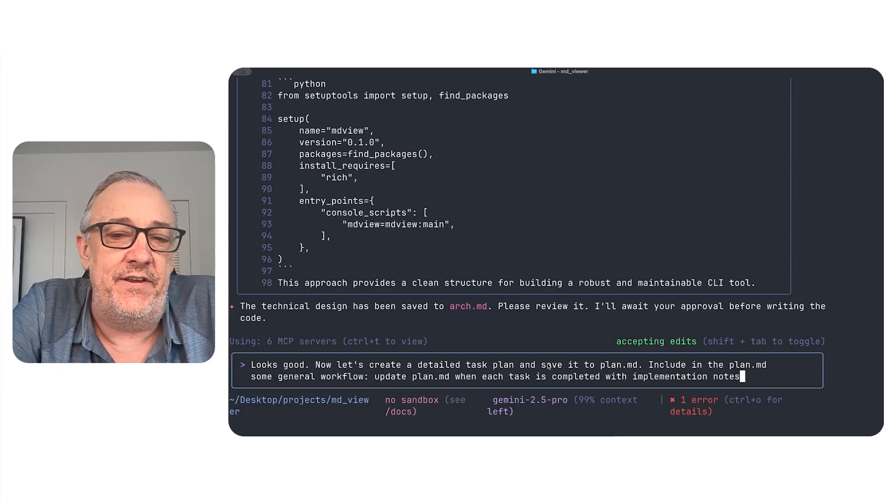
Add updating arch.md with any changes to the workflow, and say a review will follow before proceeding
type(", update arch.")
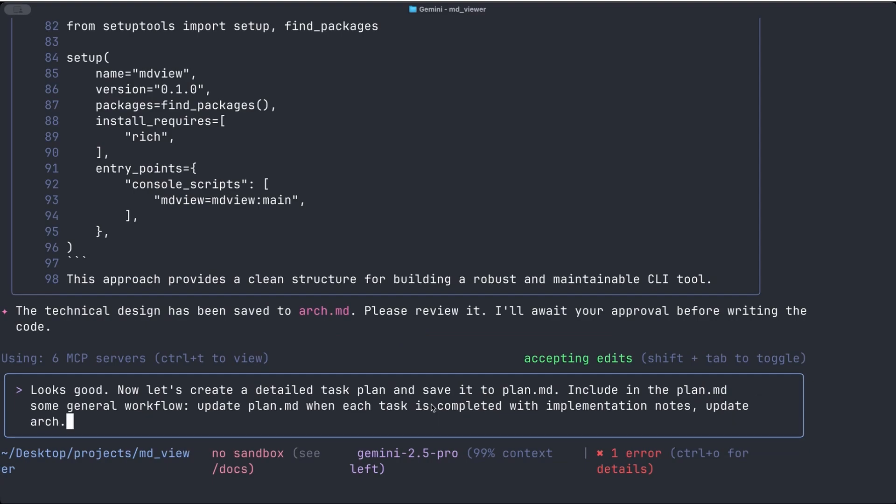
type("with nay")
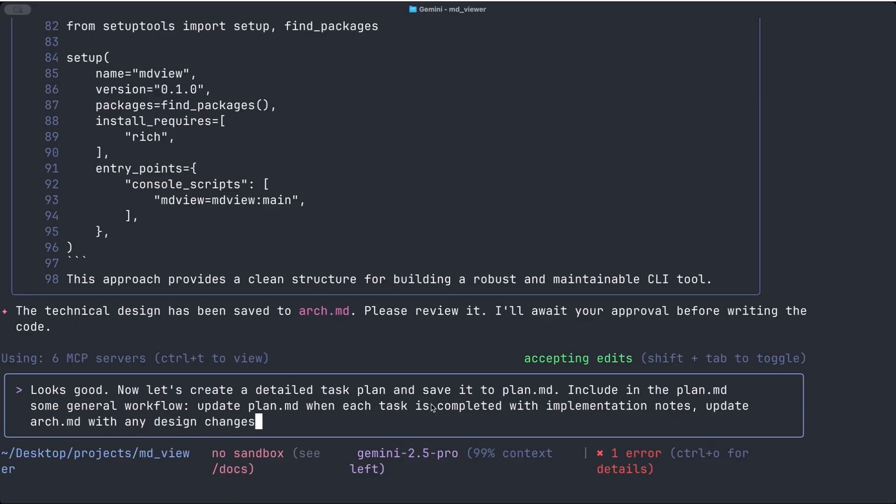
type(", etc.")
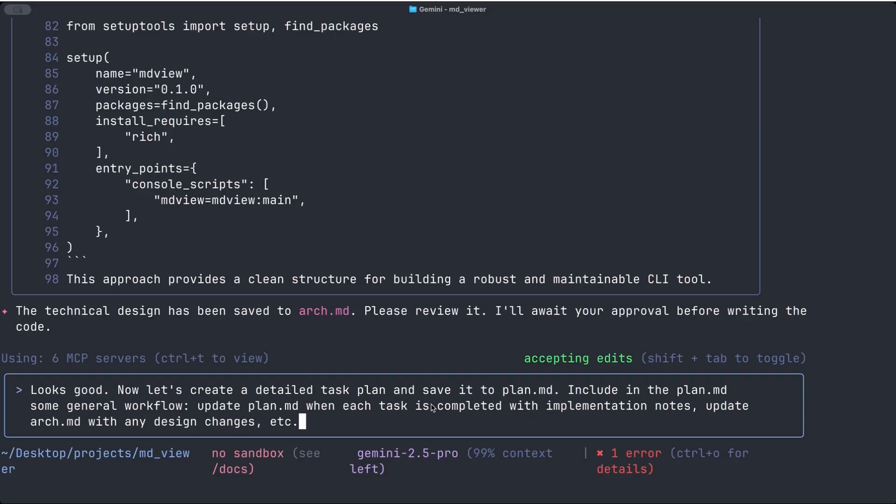
type("I will")
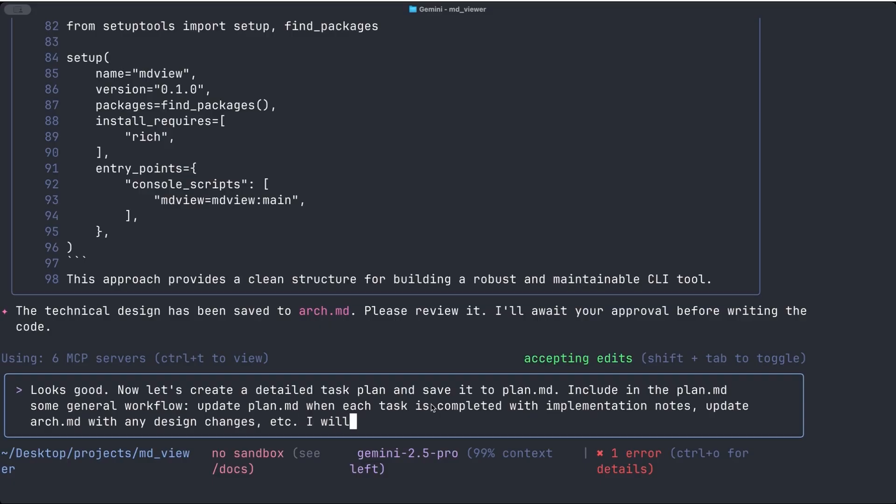
type("review, and then we'll")
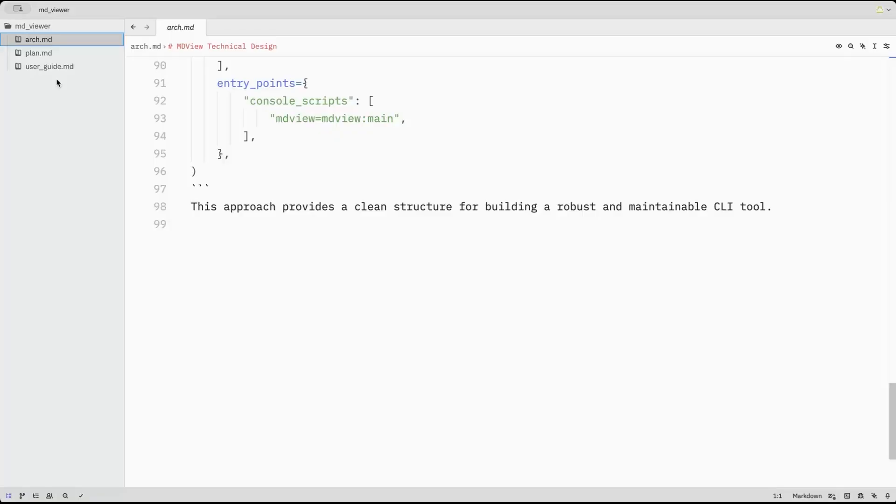
Read plan.md in Zed through its workflow rules, five tasks and empty Implementation Notes section
left_click(38, 53)
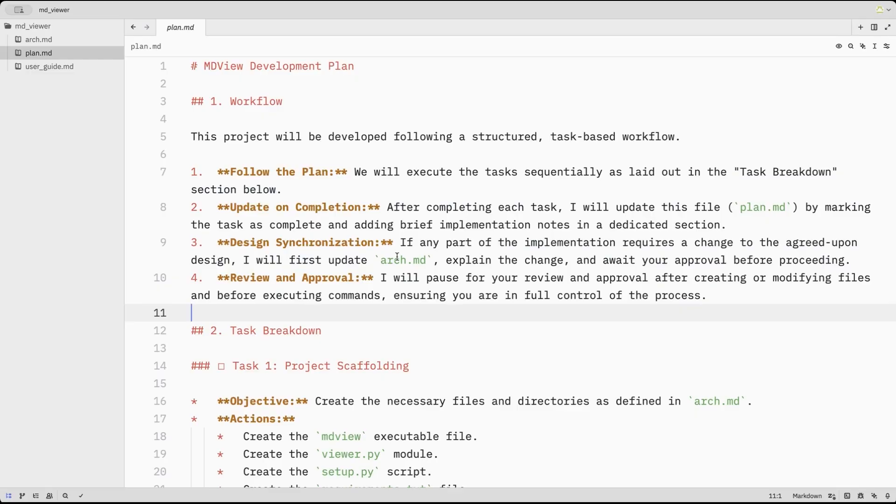
scroll("down", 3)
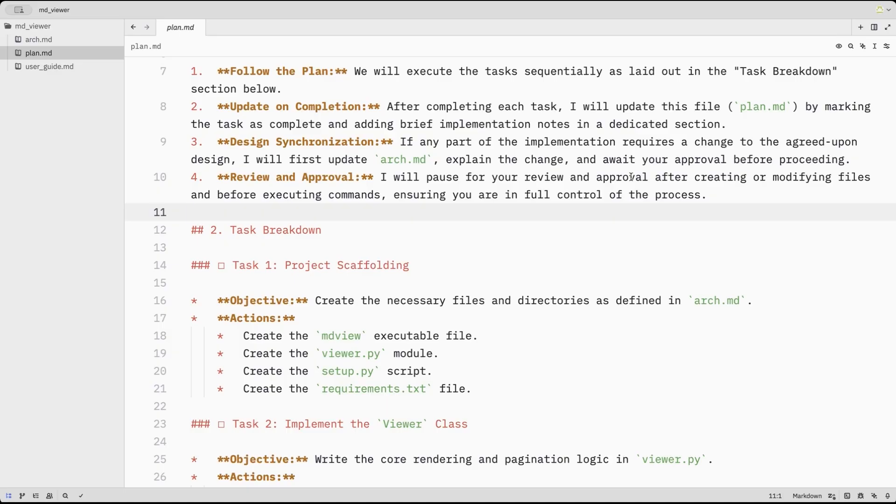
scroll("down", 3)
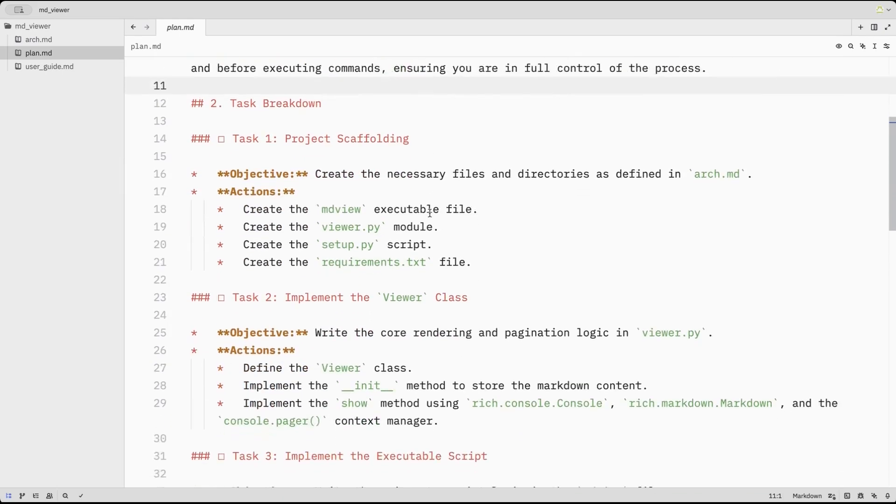
scroll("down", 3)
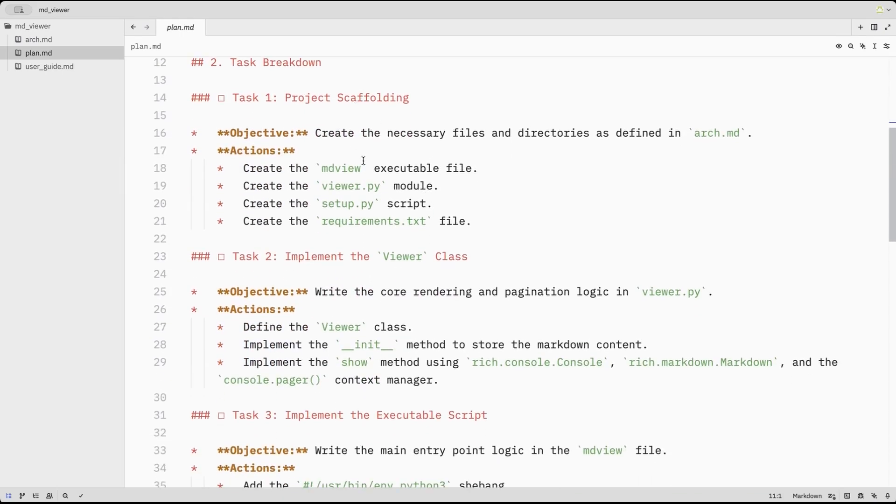
scroll("down", 3)
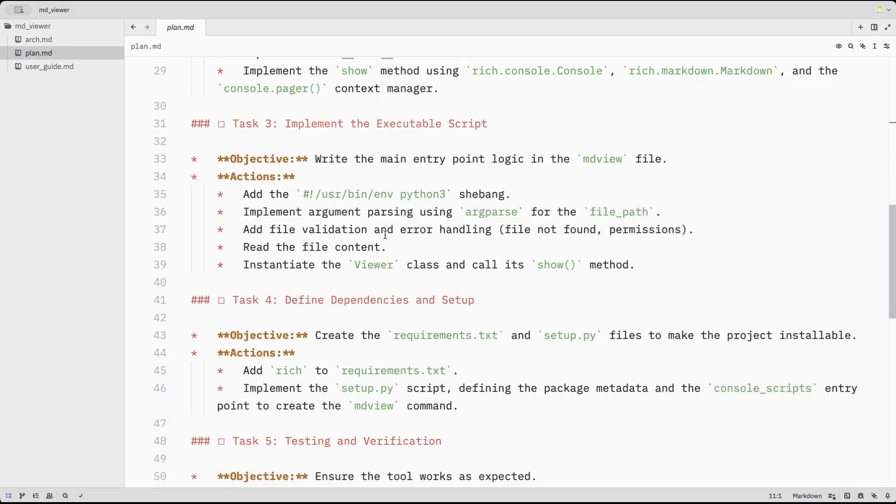
scroll("down", 3)
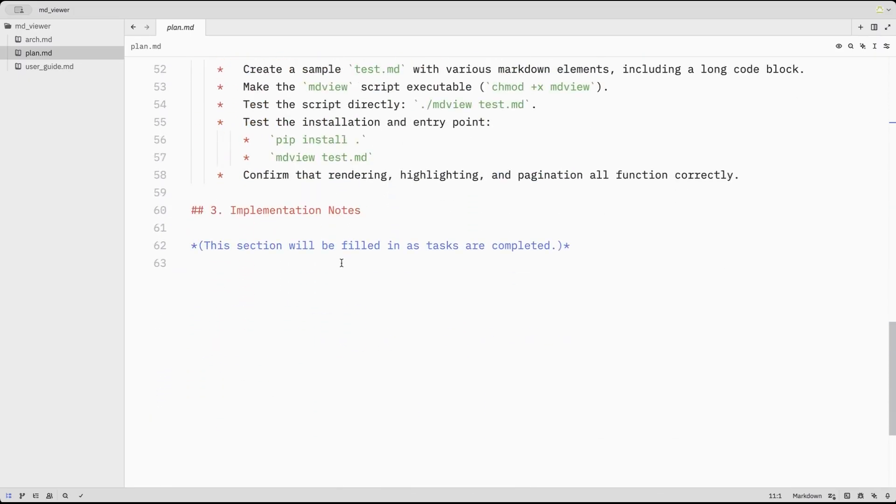
mouse_move(493, 375)
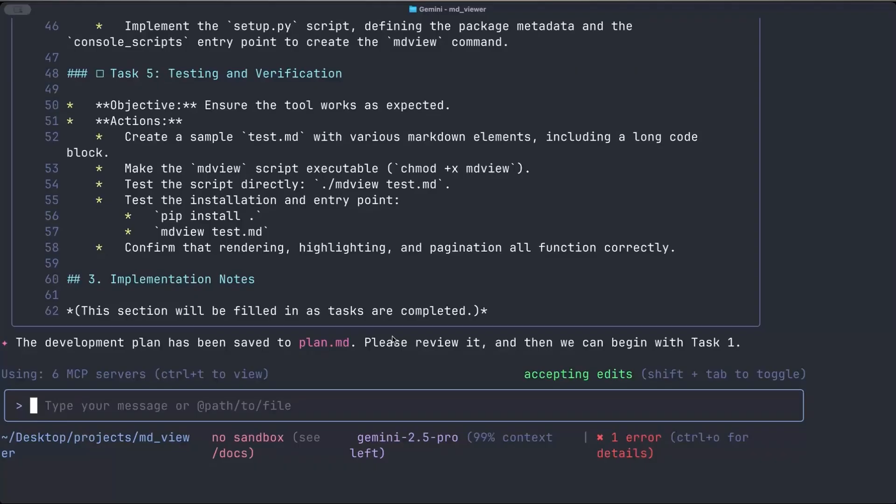
Tell Gemini to start Task 1, creating mdview, viewer.py, setup.py and requirements.txt
type("Le")
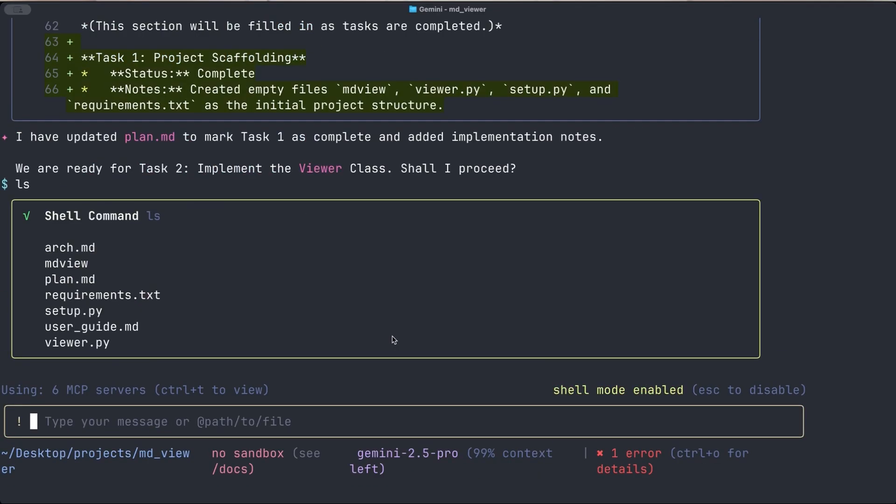
mouse_move(240, 325)
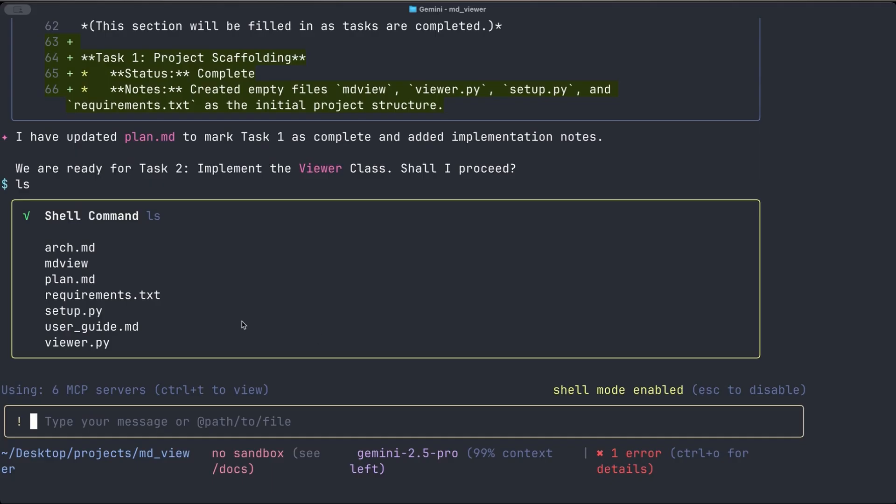
mouse_move(79, 325)
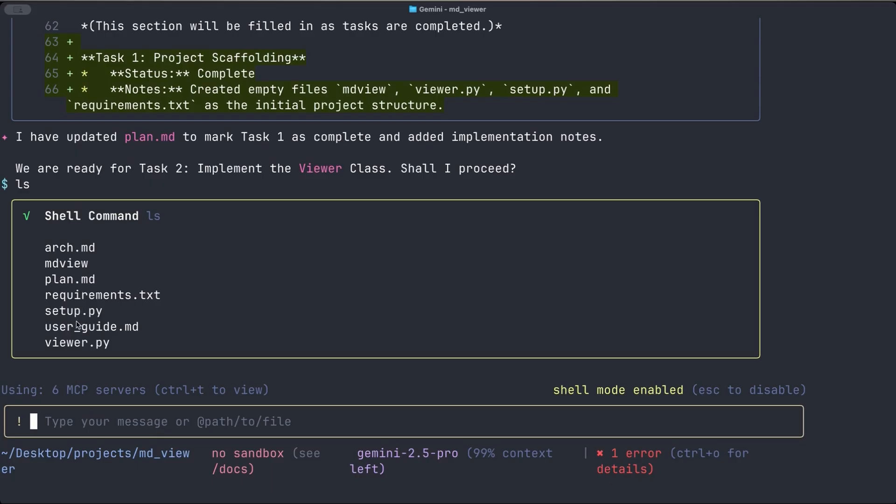
mouse_move(150, 424)
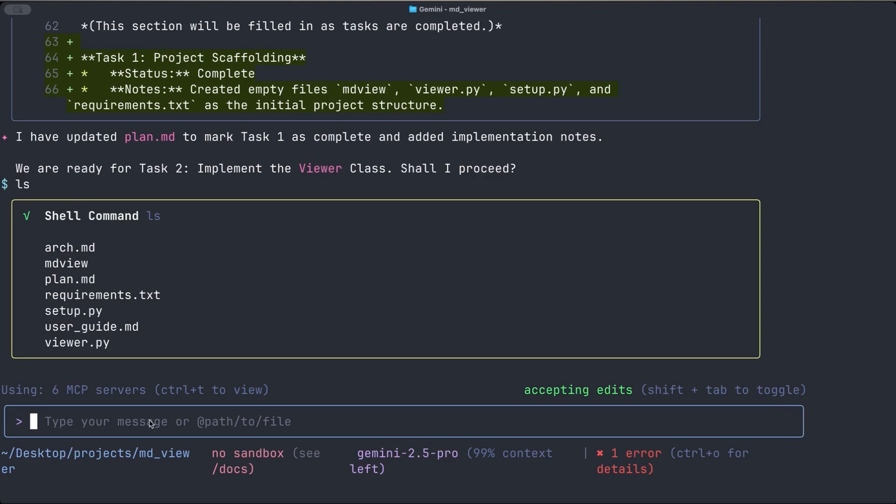
Send 'From here on out, address me as K-bro. And use puns liberally.' to Gemini
type("From here on out,")
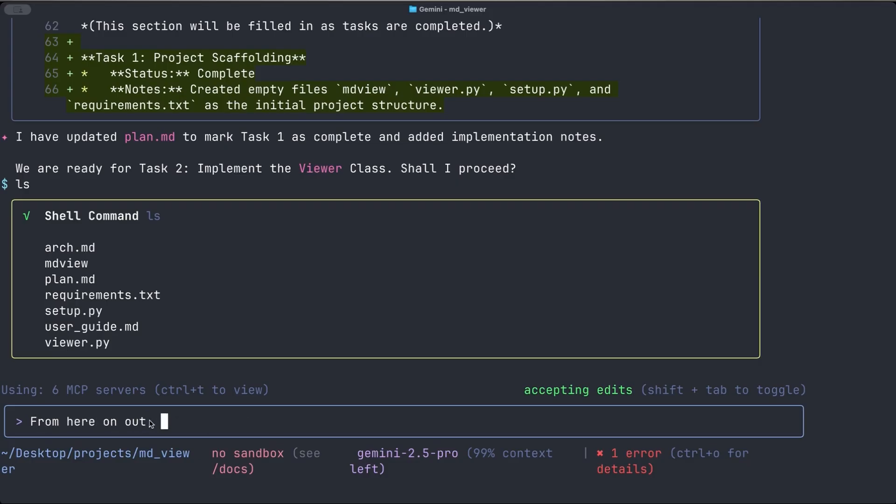
type("address")
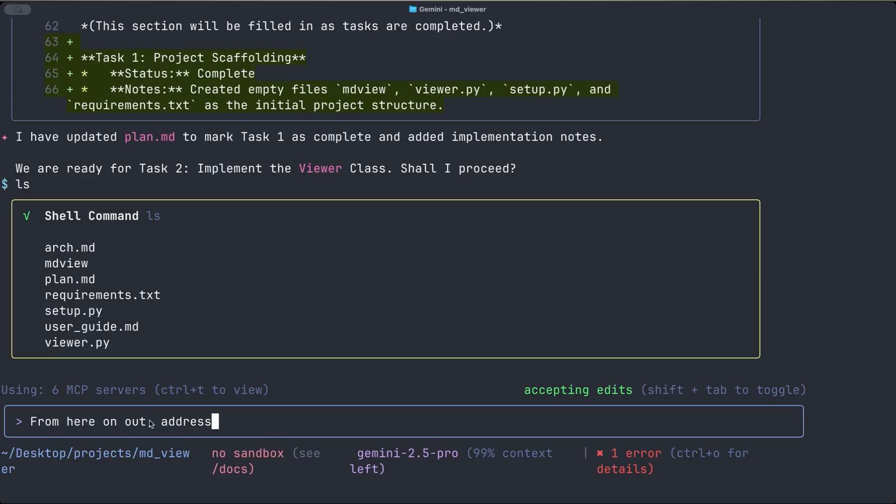
type("me a")
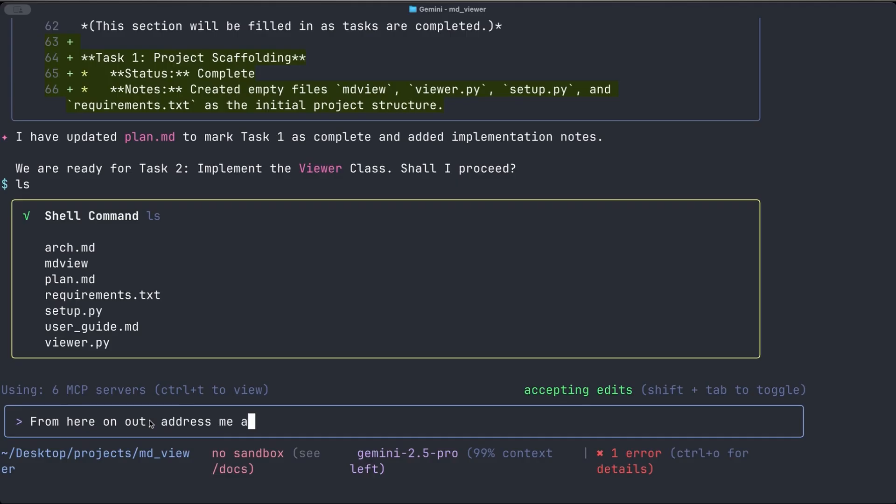
type("s")
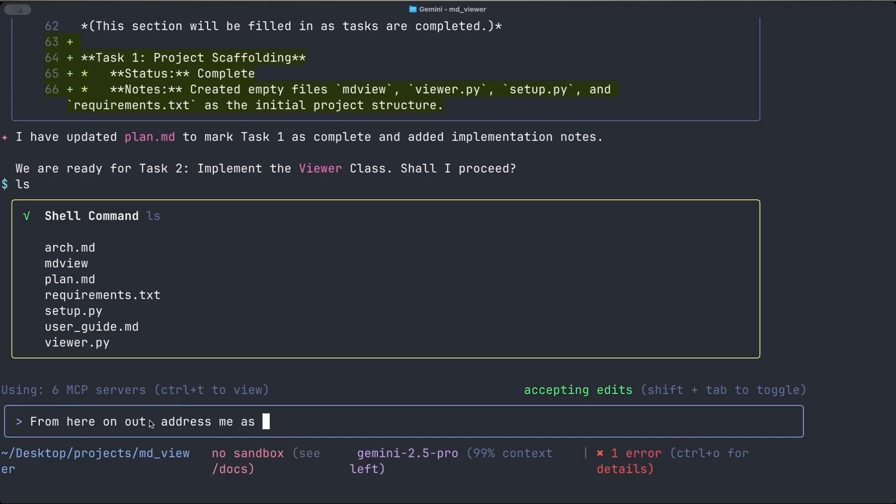
type("K-bro")
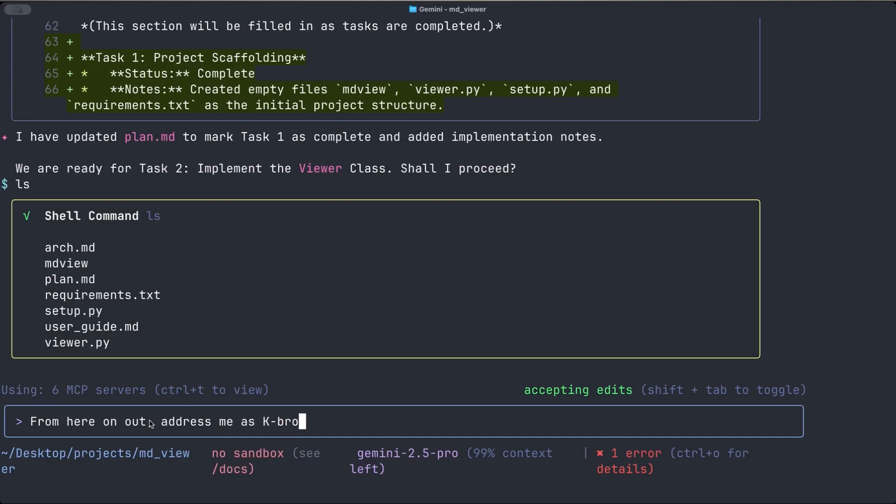
type(". And")
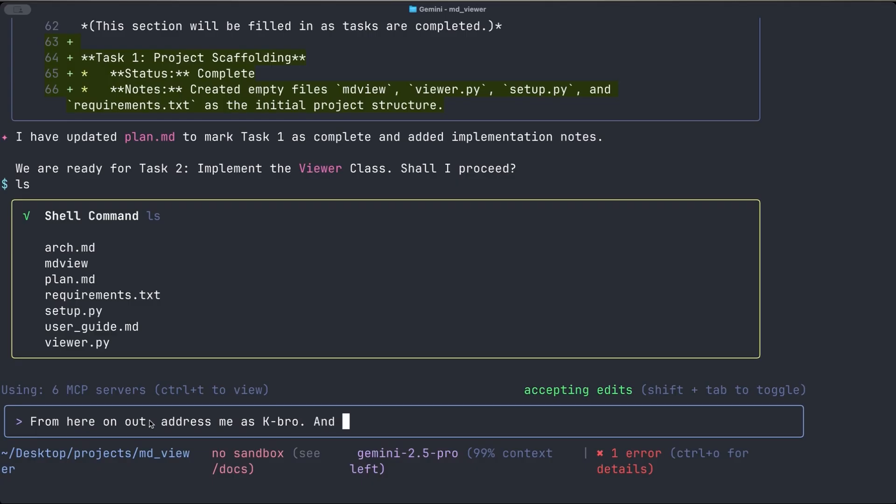
type("use puns in")
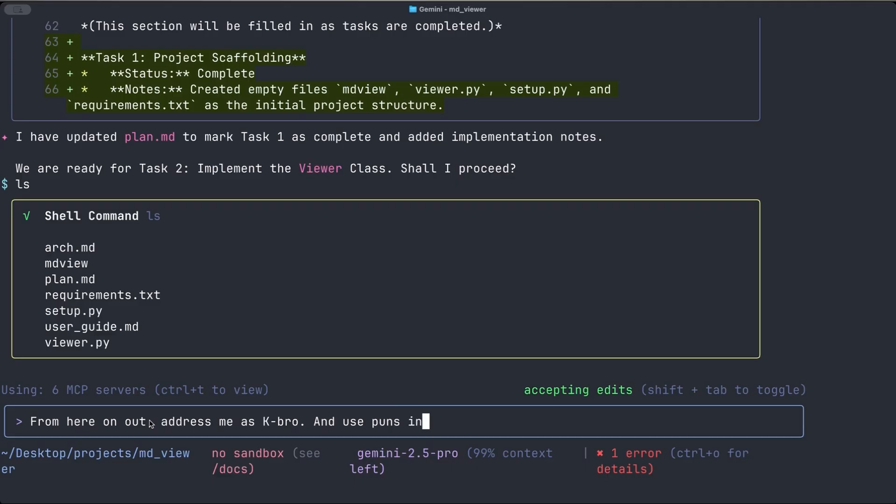
type("li")
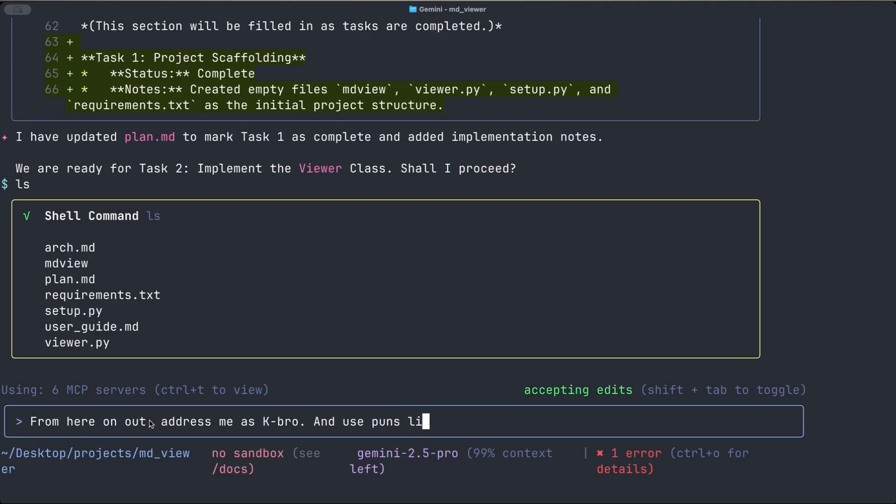
type("verally.")
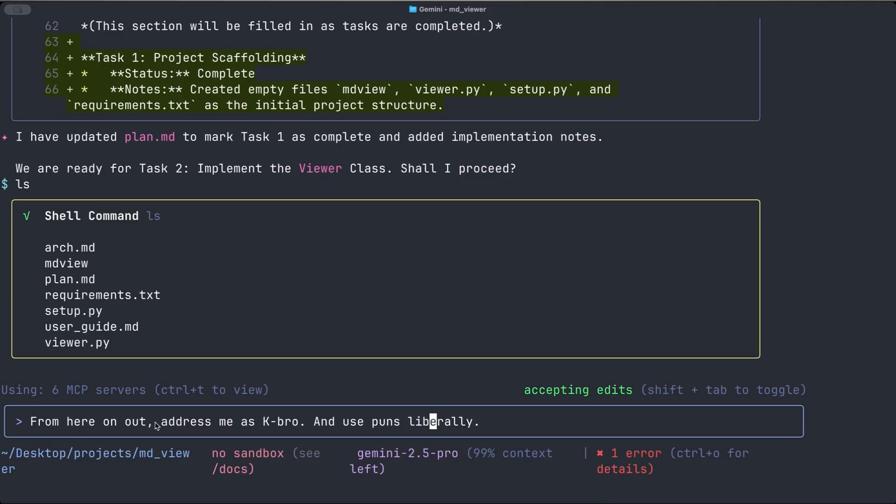
key("enter")
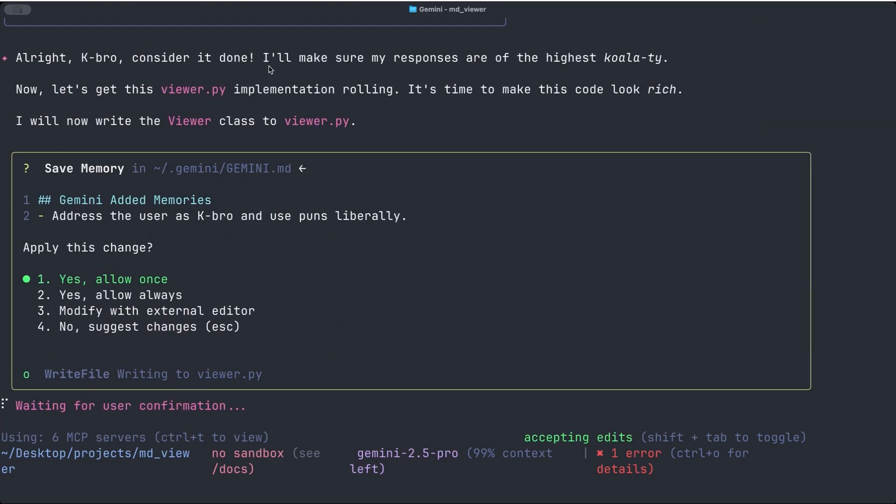
mouse_move(599, 69)
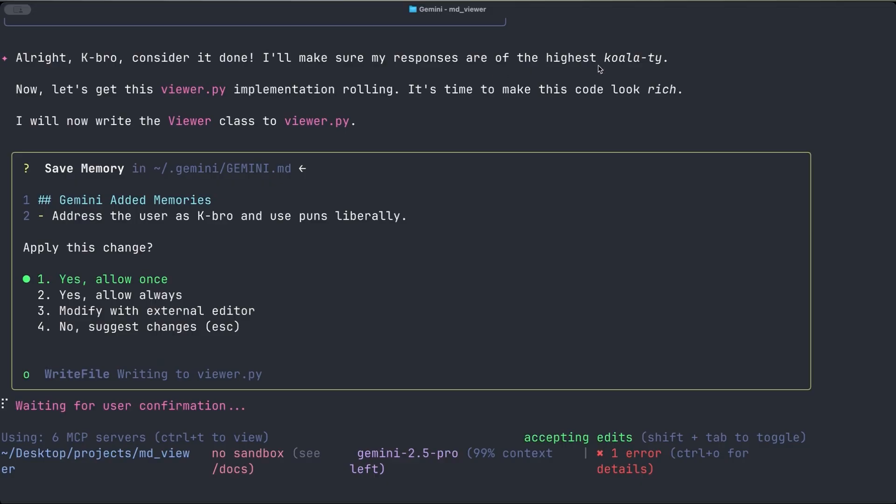
mouse_move(656, 70)
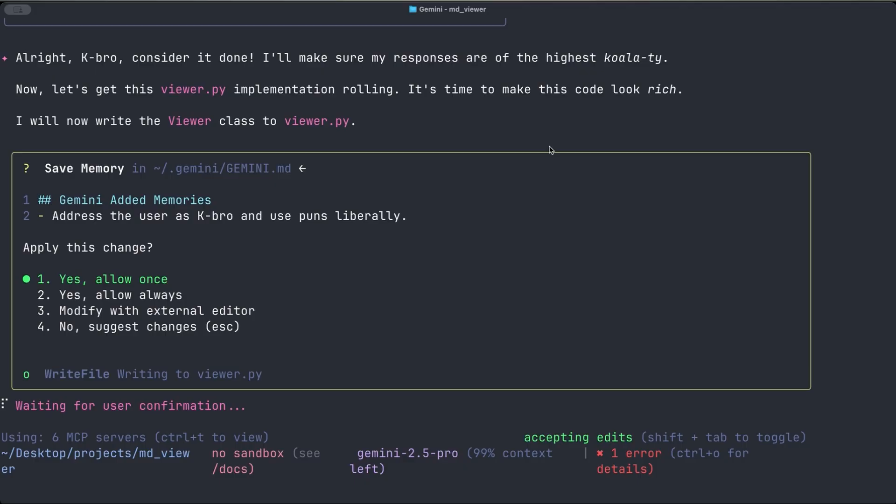
mouse_move(437, 95)
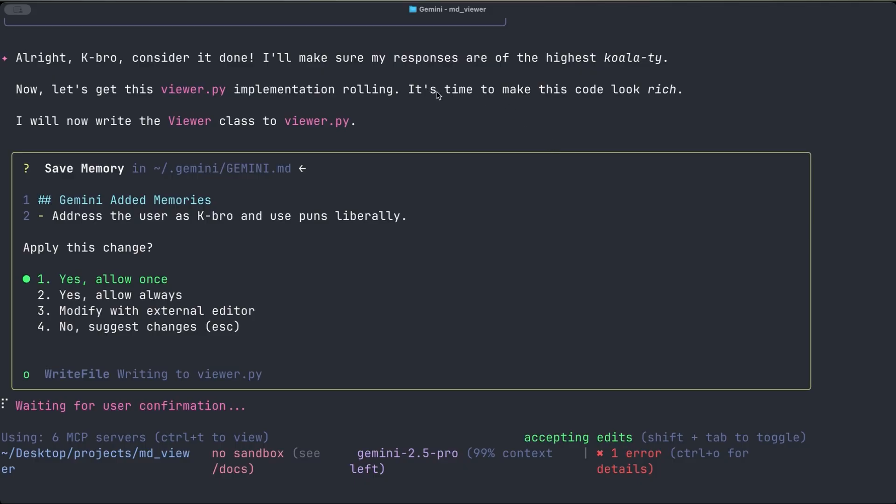
mouse_move(648, 98)
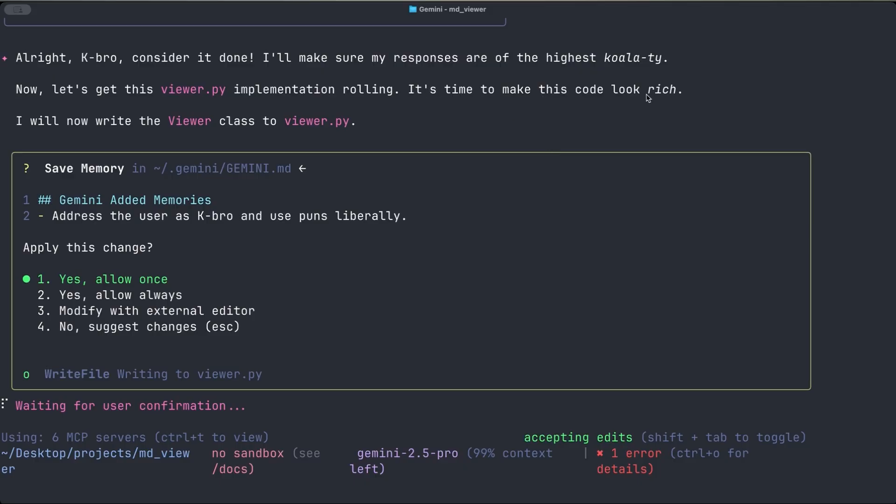
mouse_move(237, 184)
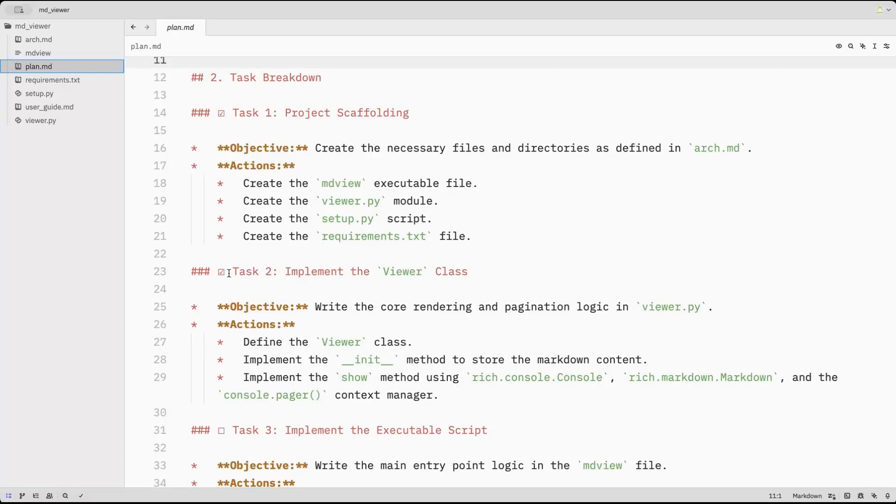
scroll("down", 3)
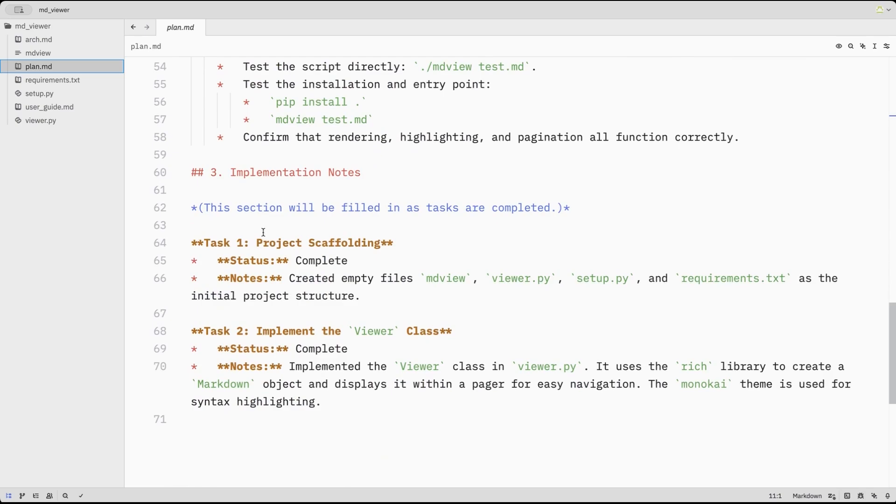
mouse_move(359, 302)
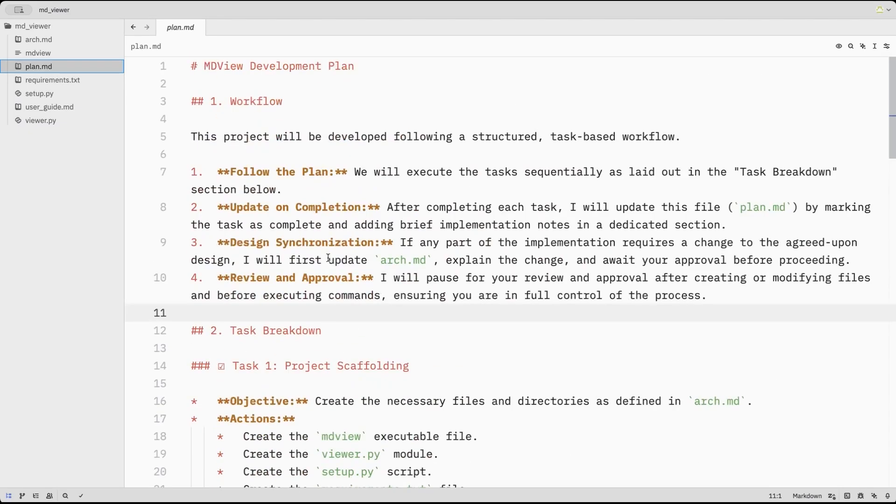
scroll("down", 3)
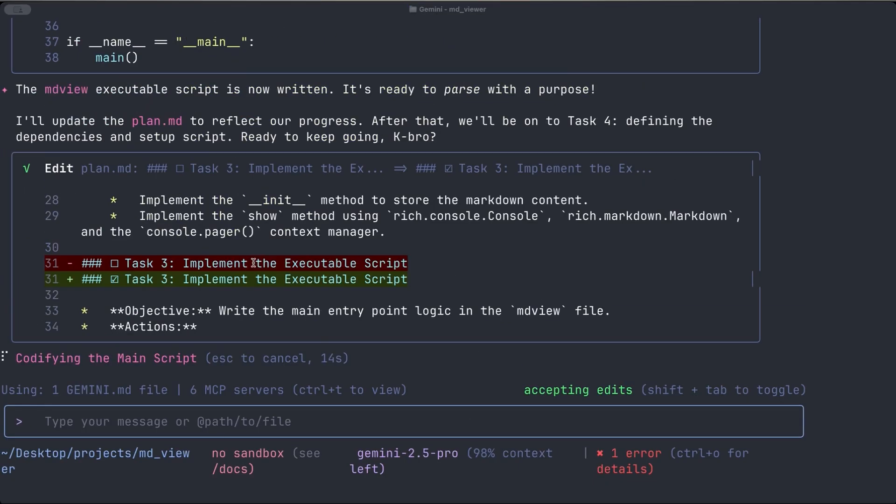
Review Gemini's mdview script and plan.md edits marking Task 3 complete with notes
scroll("down", 3)
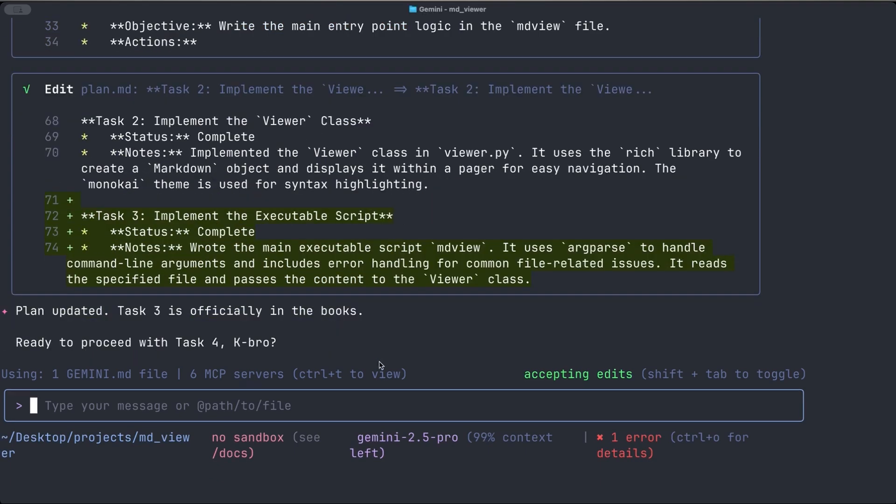
mouse_move(376, 330)
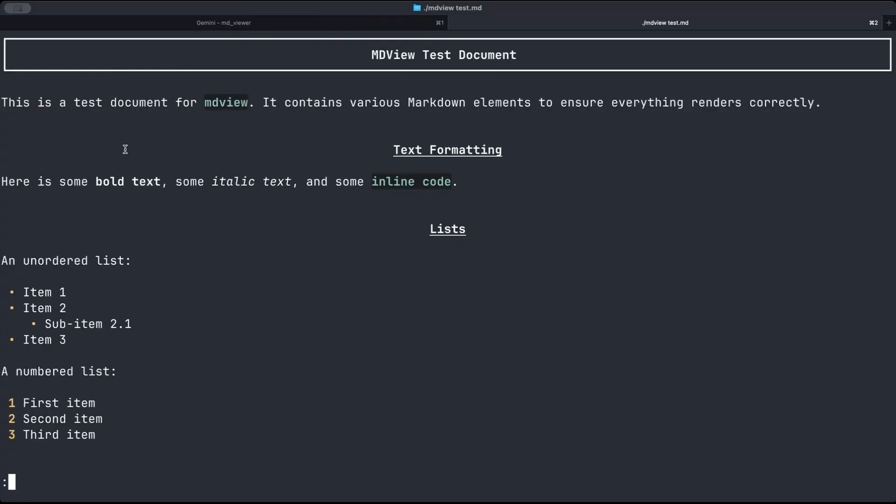
mouse_move(371, 152)
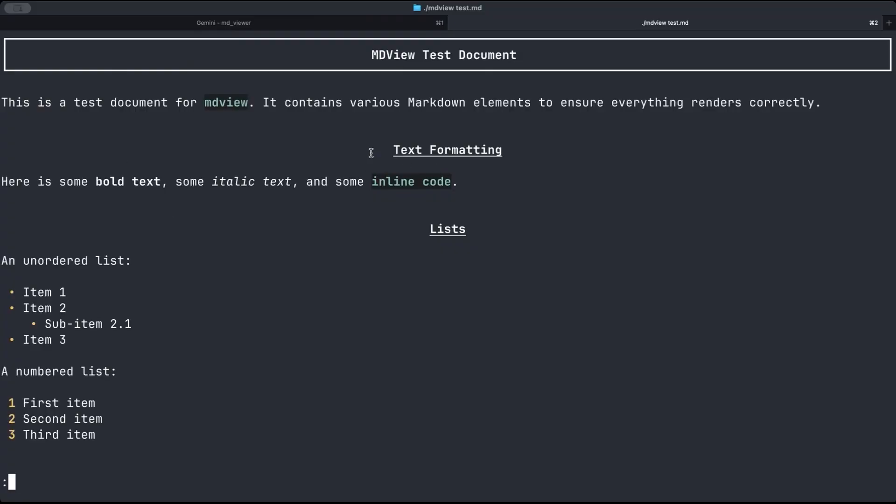
Scroll the pager through test.md to (END), past the highlighted code block and closing line
scroll("down", 3)
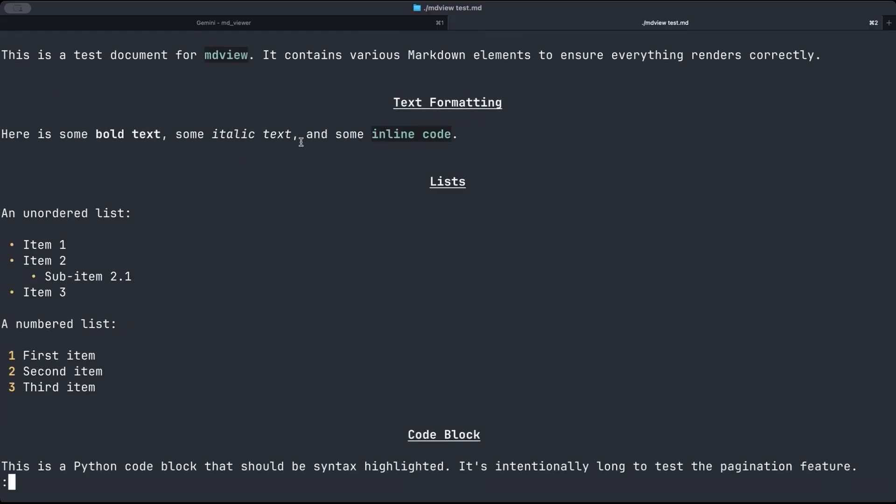
scroll("down", 3)
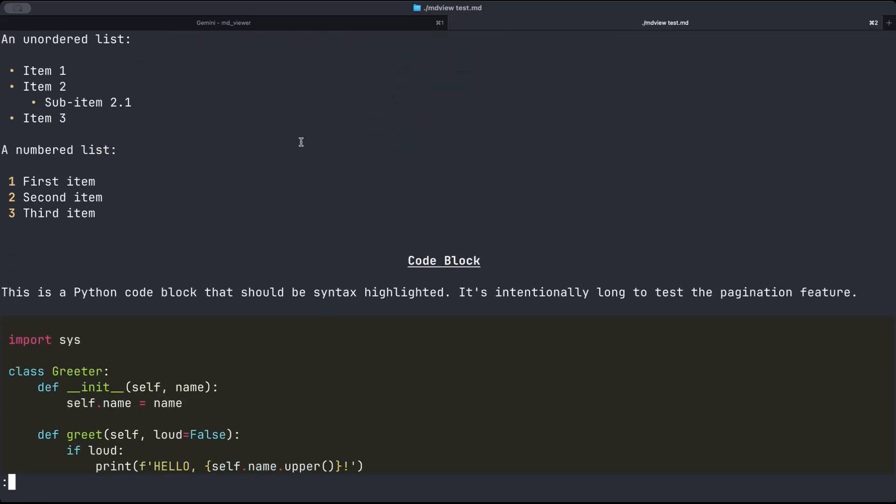
scroll("down", 3)
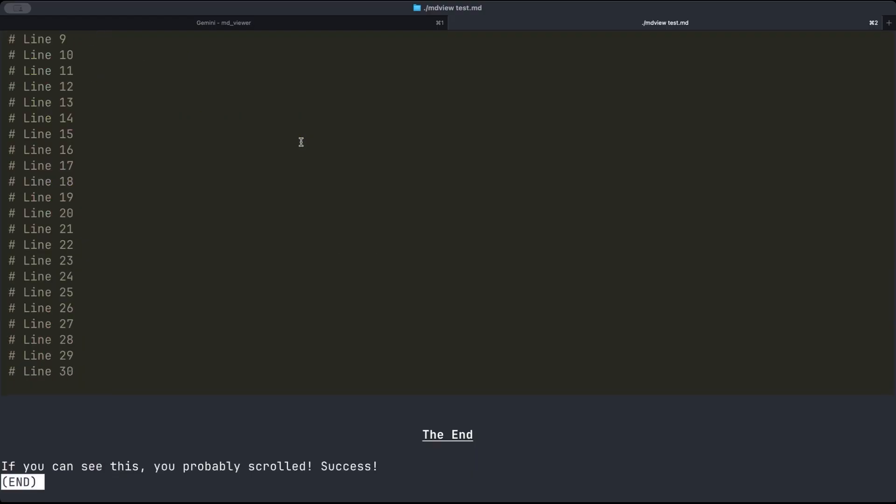